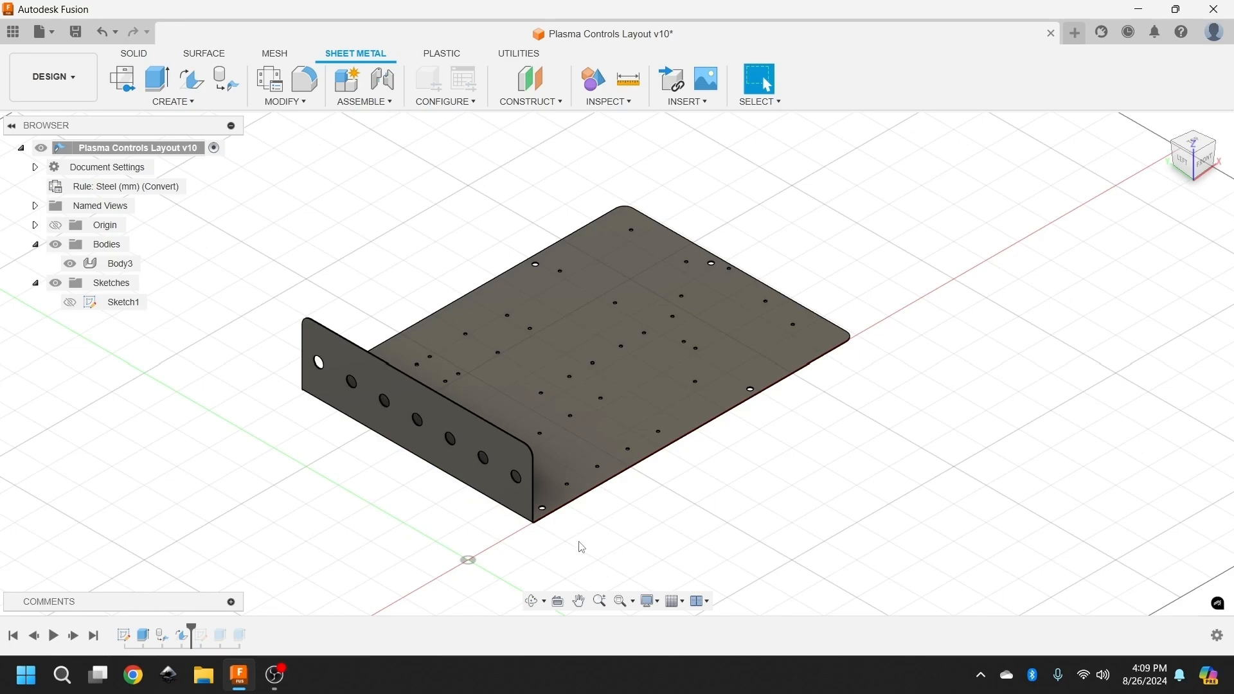
mouse_move(554, 553)
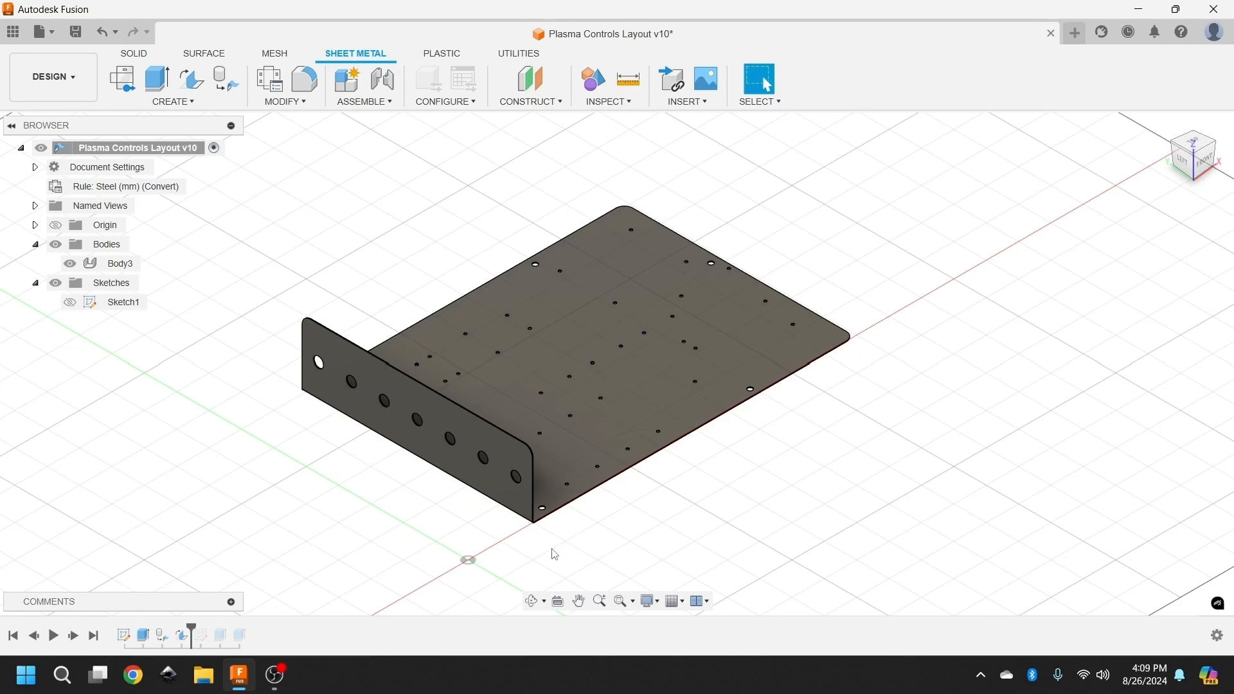
mouse_move(39, 645)
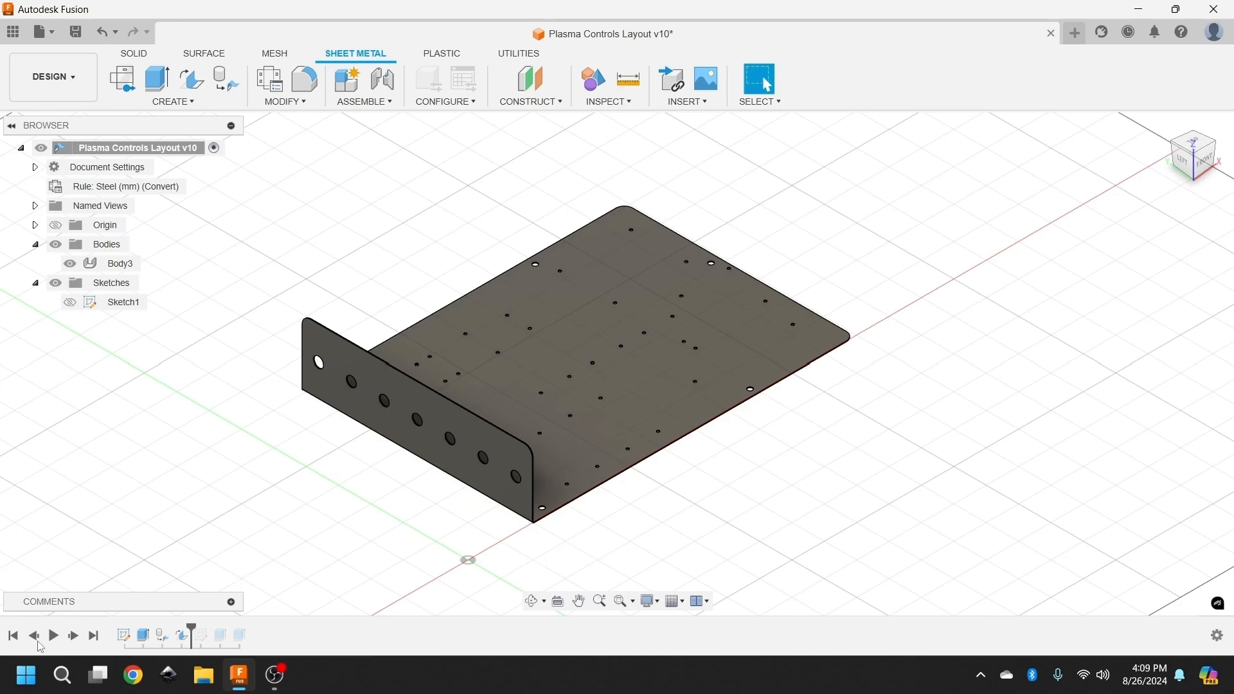
mouse_move(350, 620)
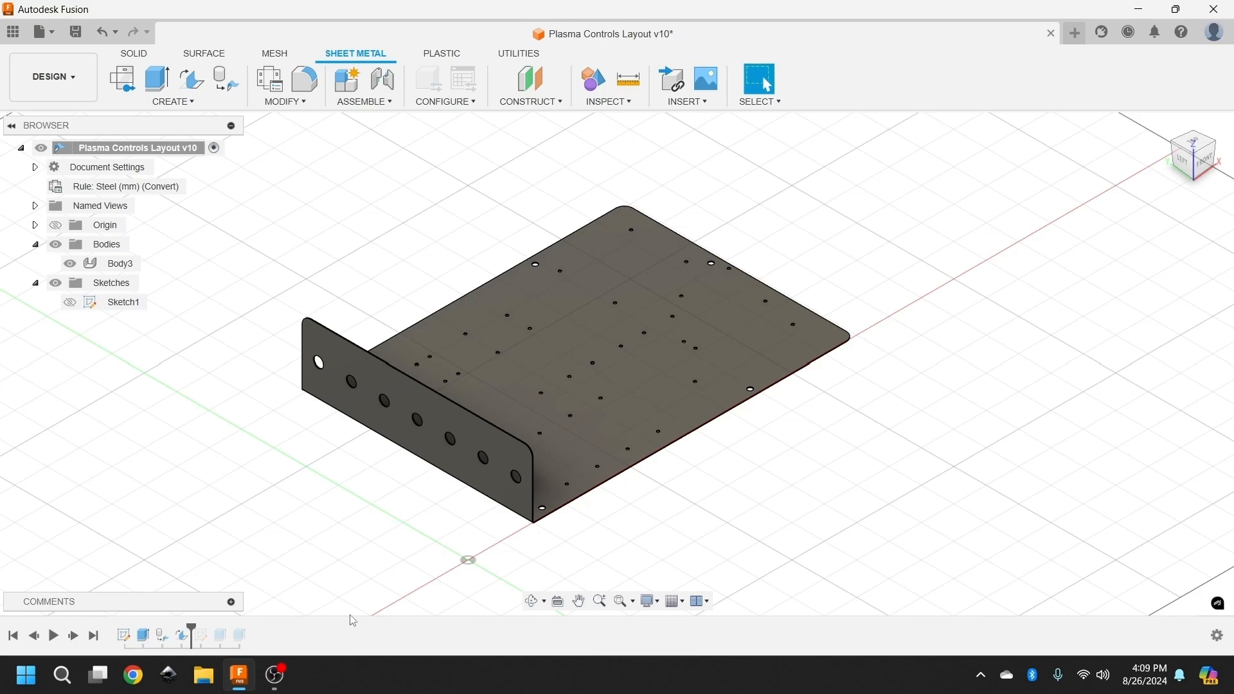
mouse_move(378, 465)
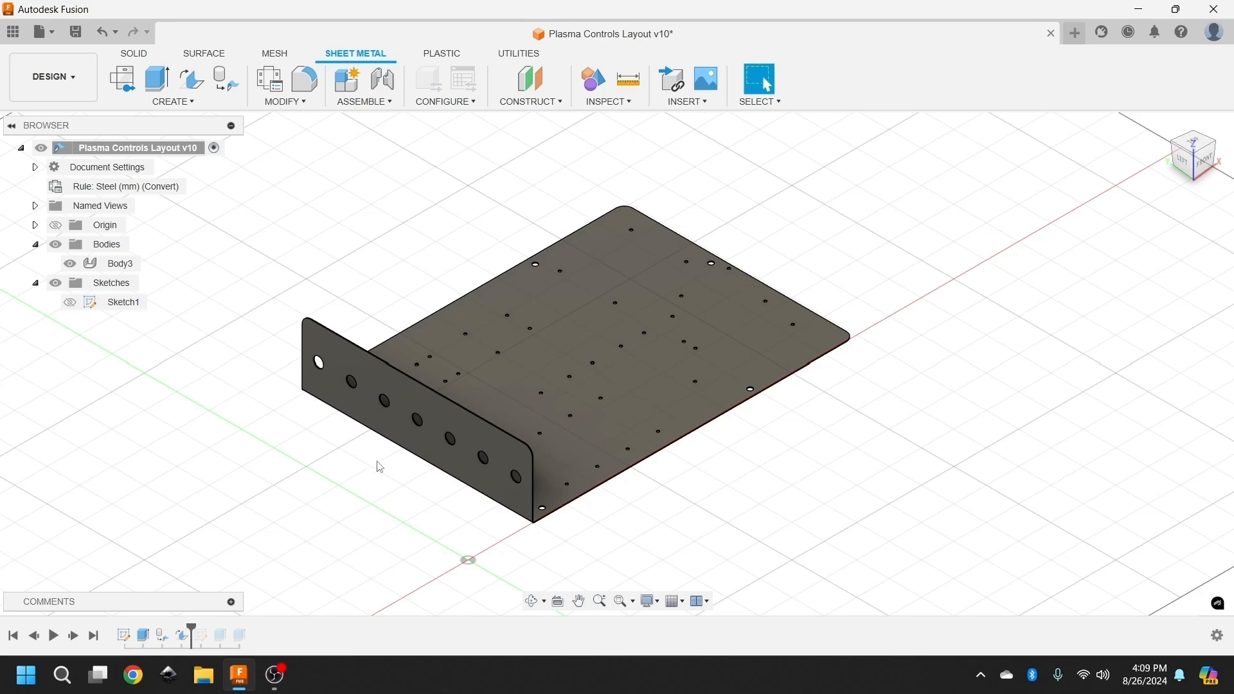
mouse_move(533, 601)
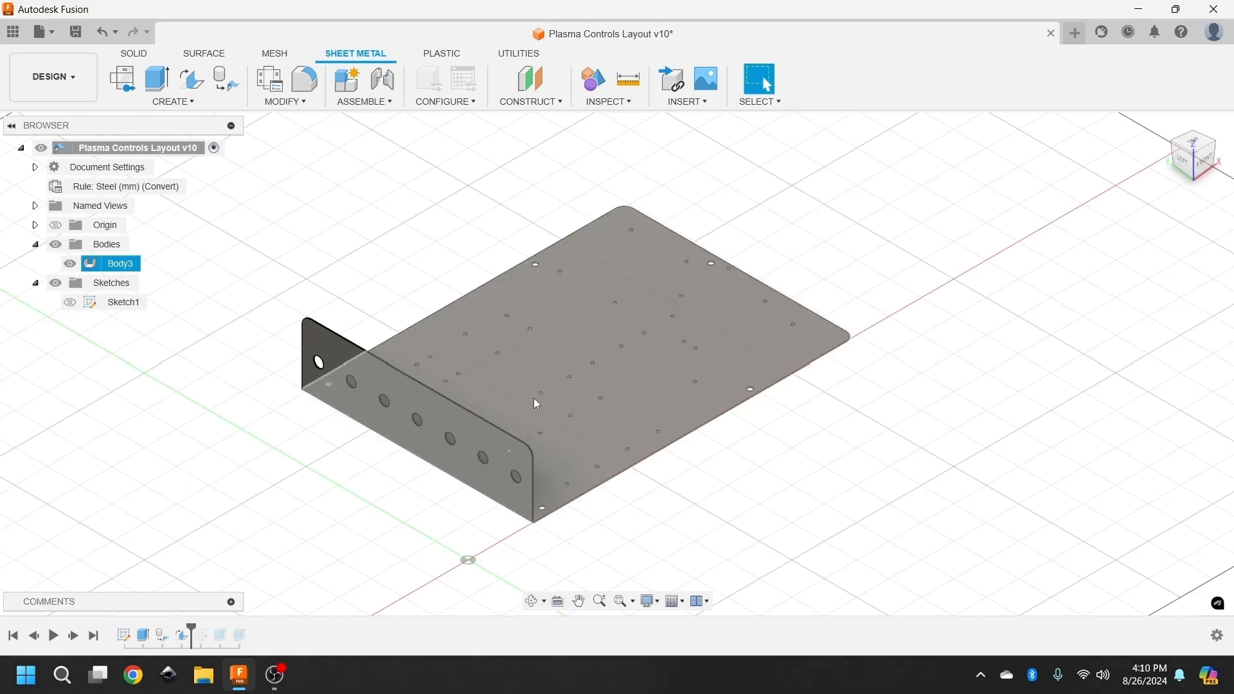
mouse_move(711, 352)
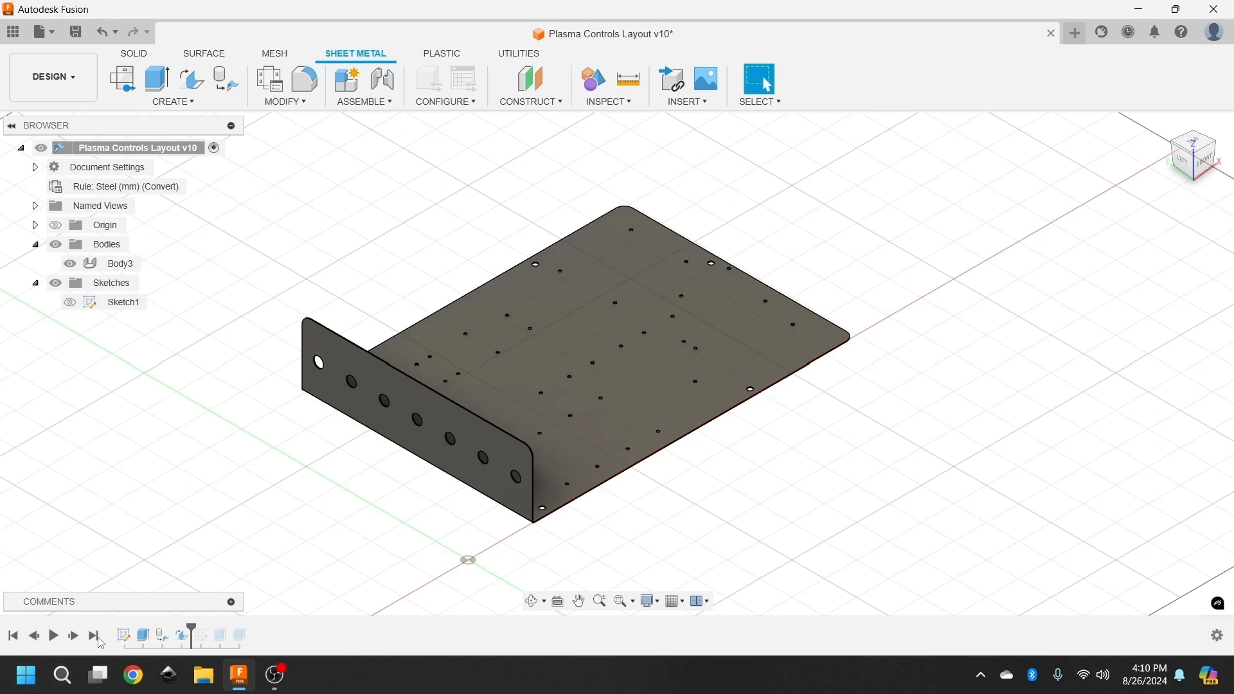
mouse_move(726, 547)
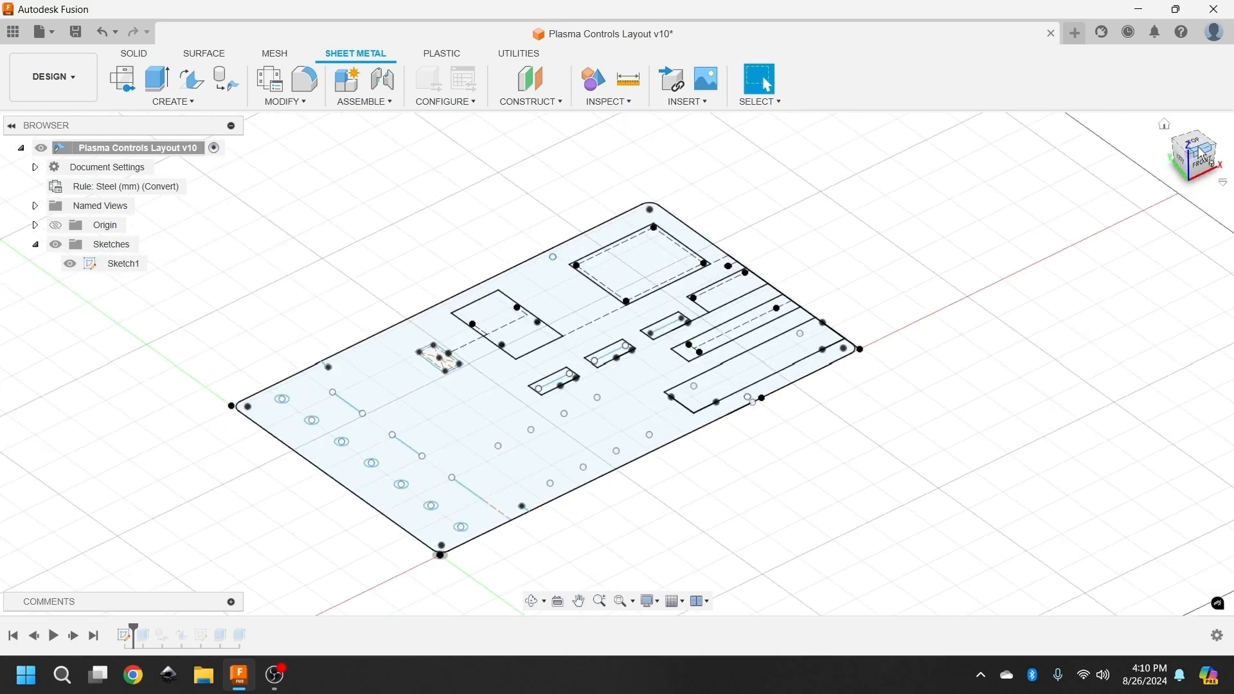
View the plate layout sketch from TOP, then advance the timeline to rebuild Body3.
click(1192, 153)
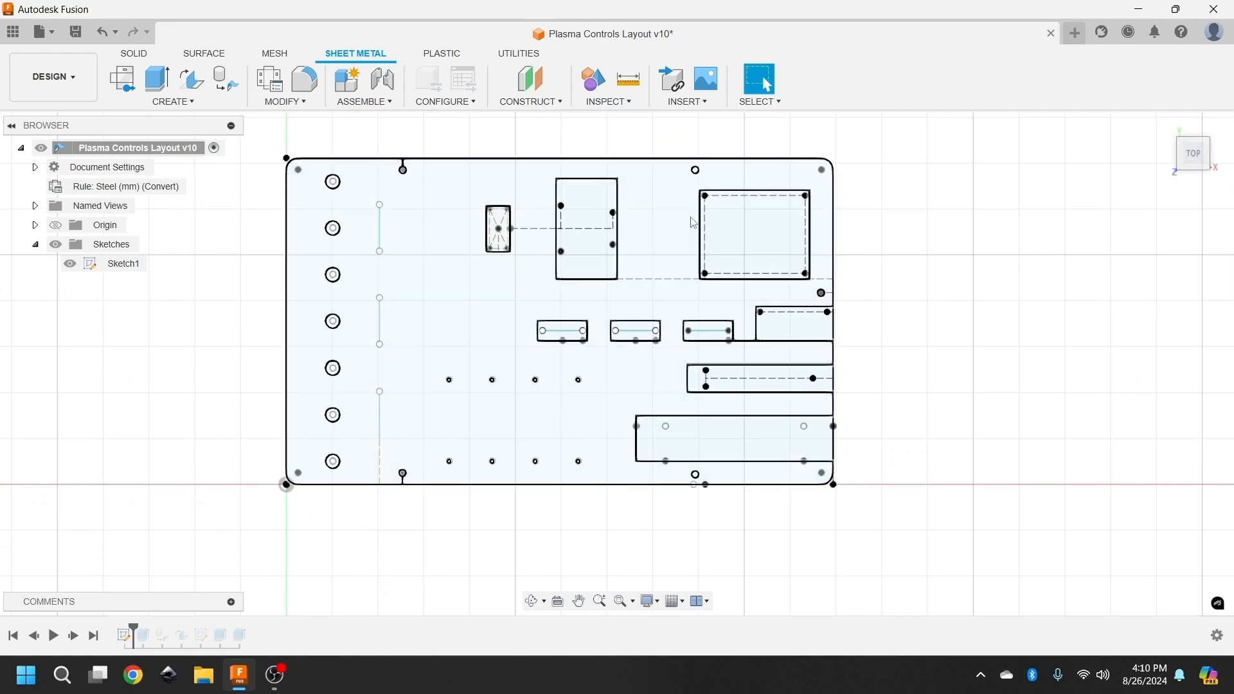
mouse_move(747, 186)
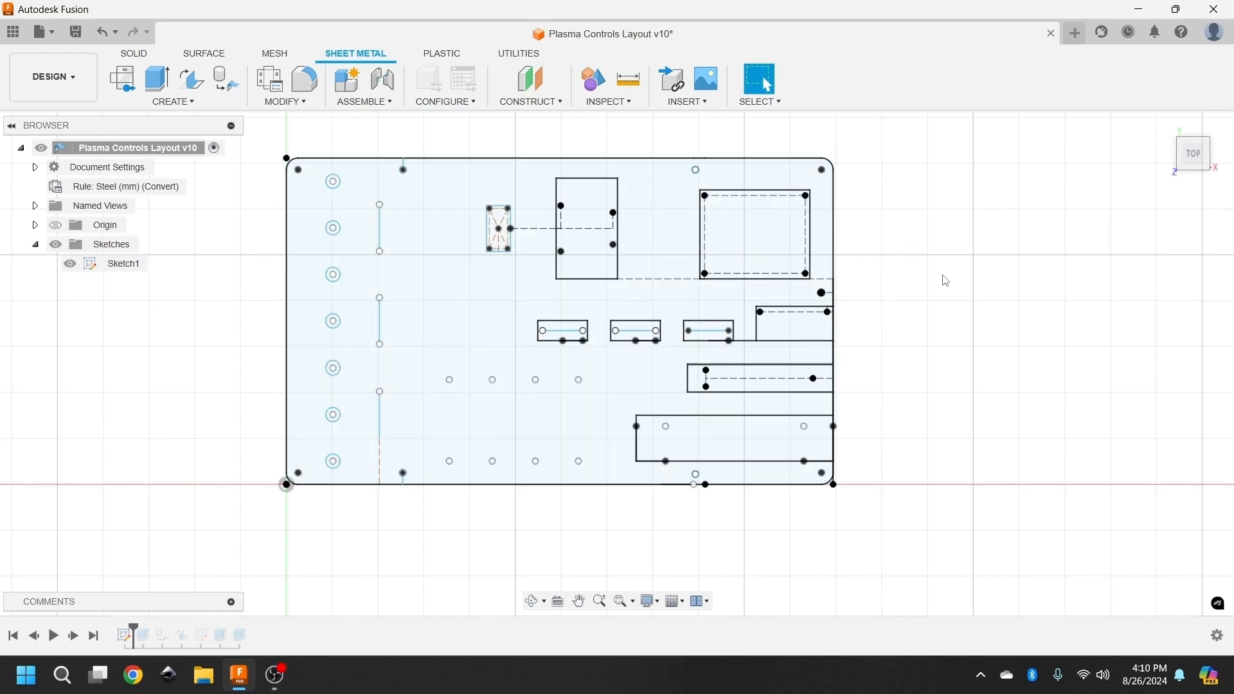
mouse_move(869, 276)
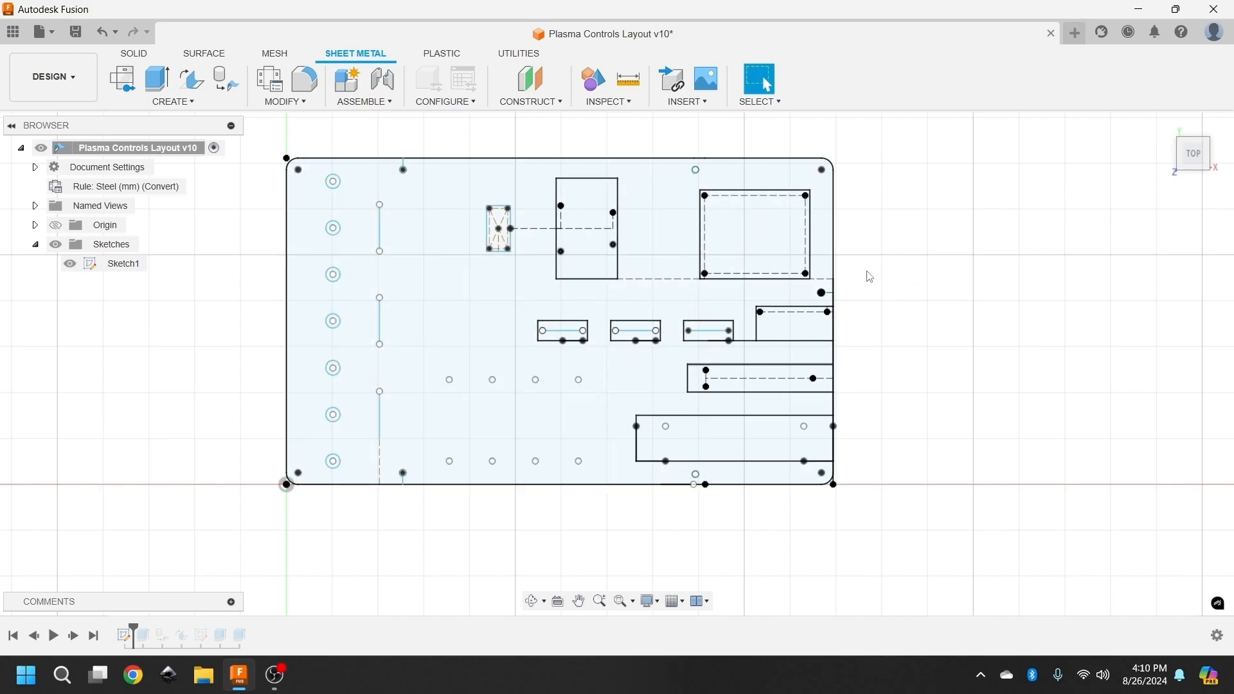
mouse_move(649, 523)
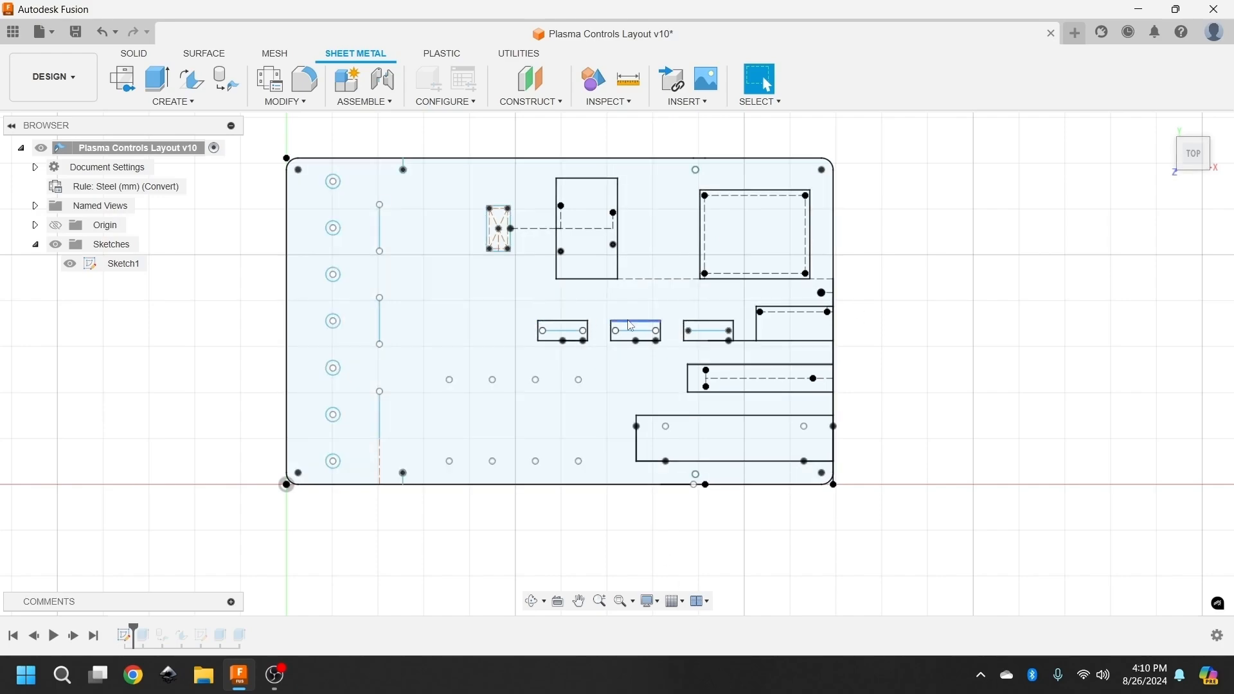
click(467, 259)
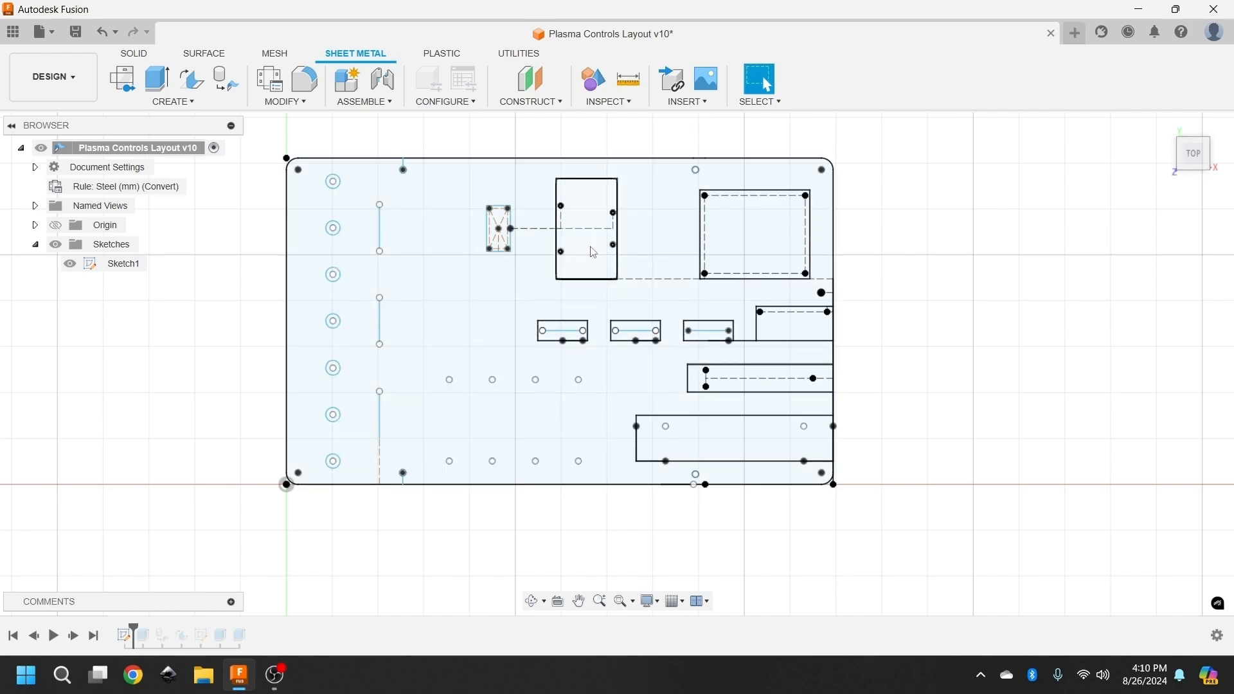
mouse_move(588, 252)
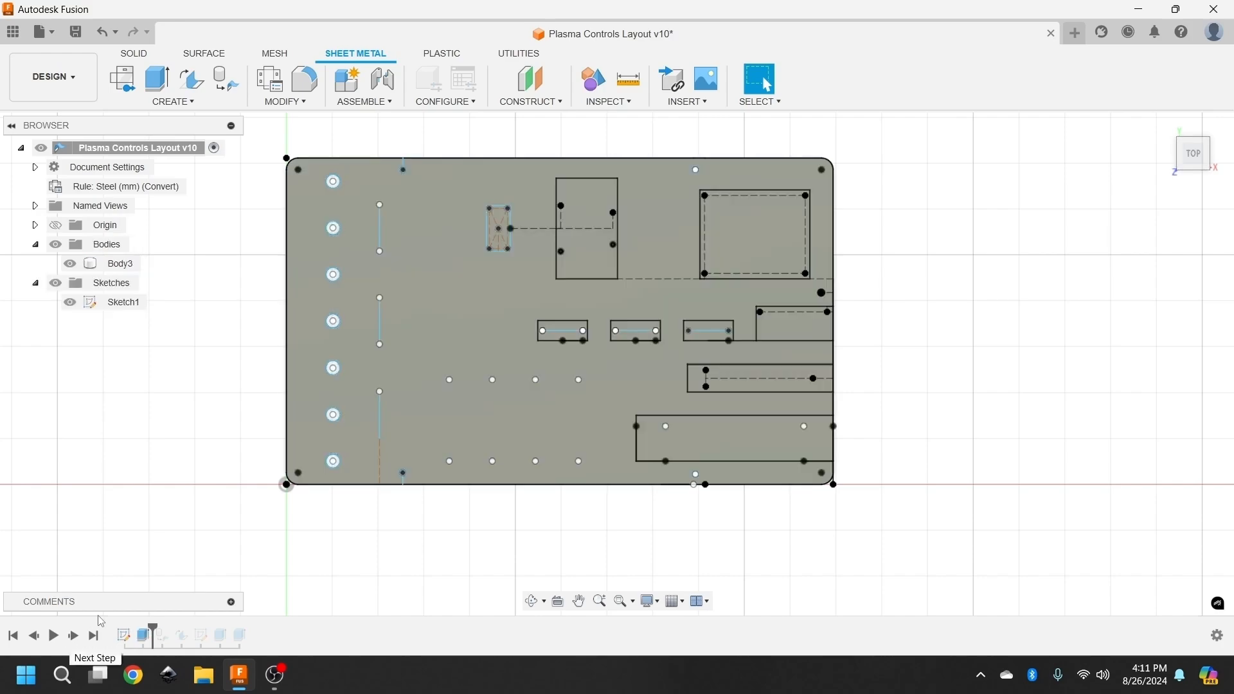
mouse_move(43, 262)
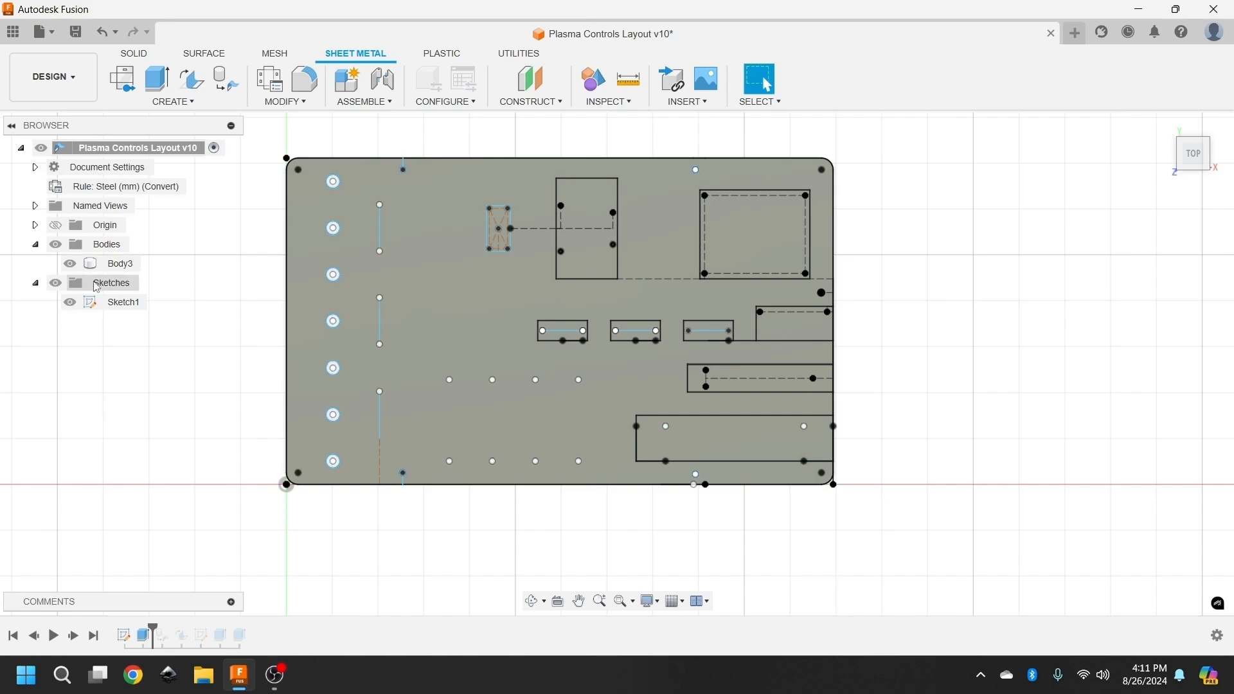
Hide the Sketches folder so only Body3 and its holes remain visible.
click(69, 301)
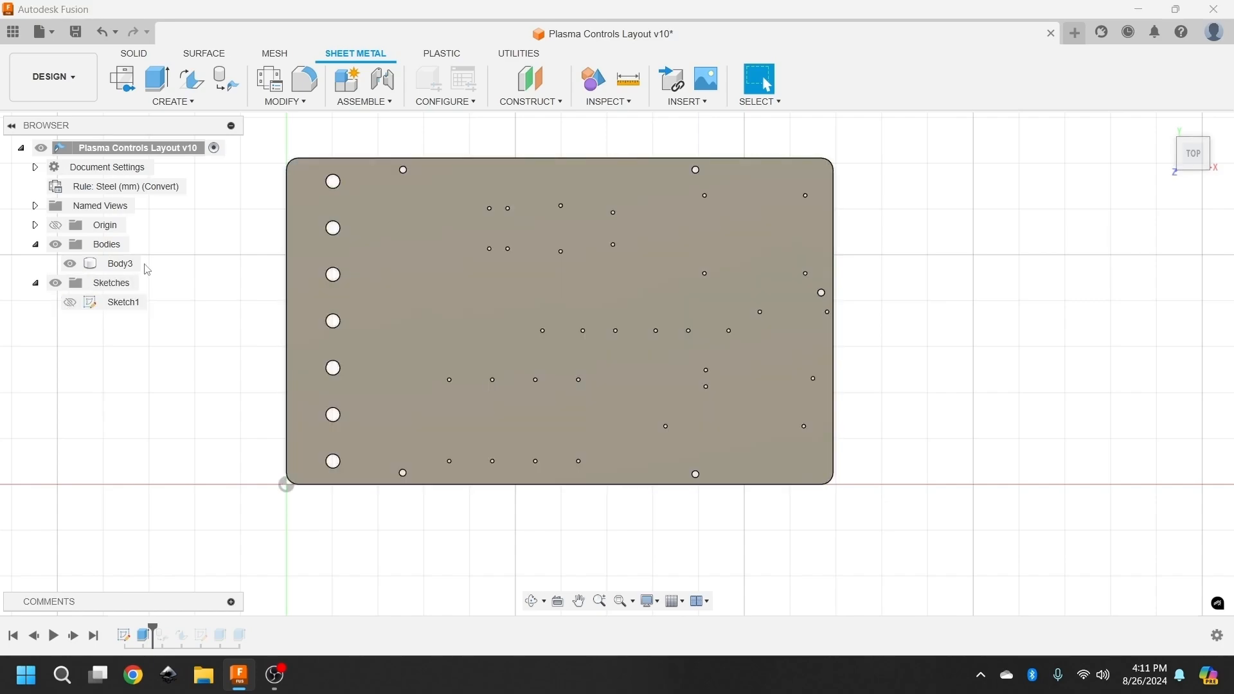
mouse_move(244, 236)
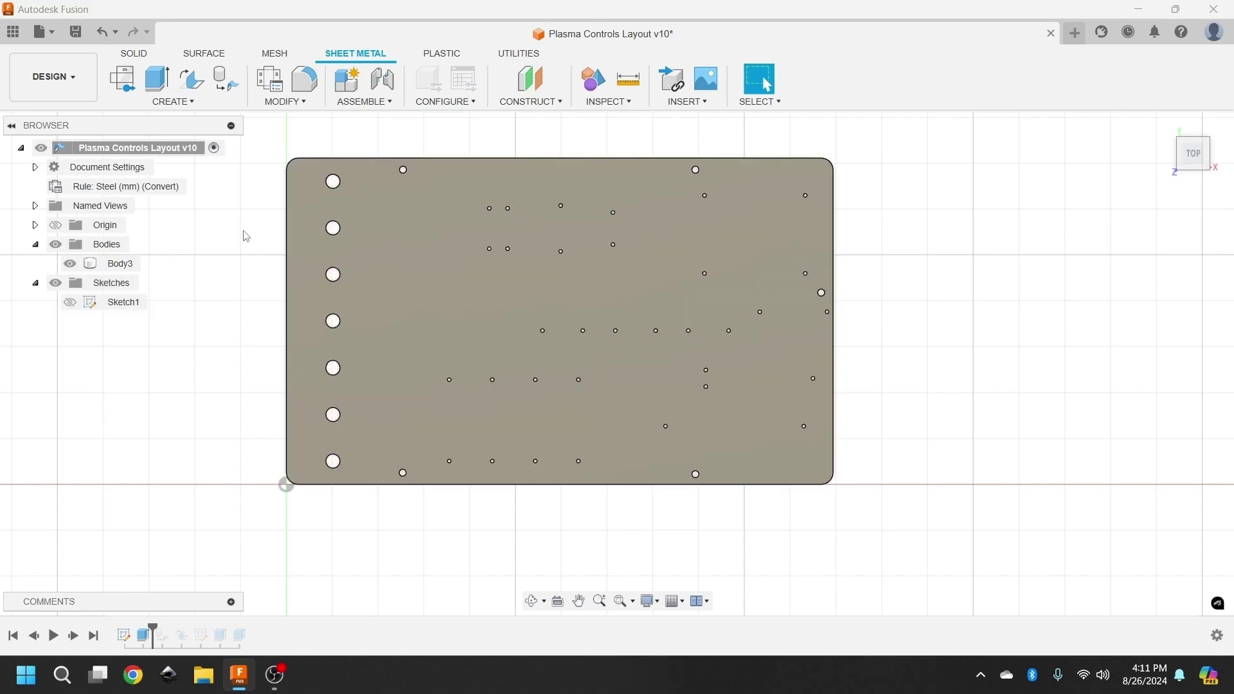
mouse_move(210, 339)
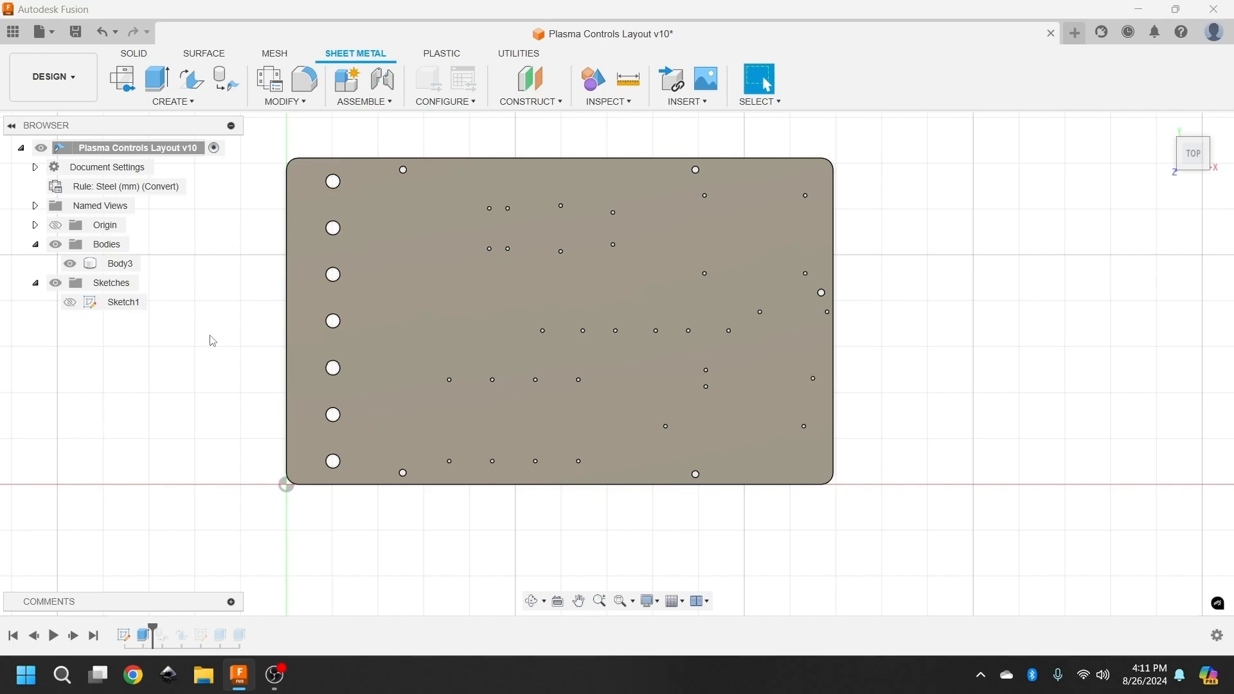
mouse_move(204, 343)
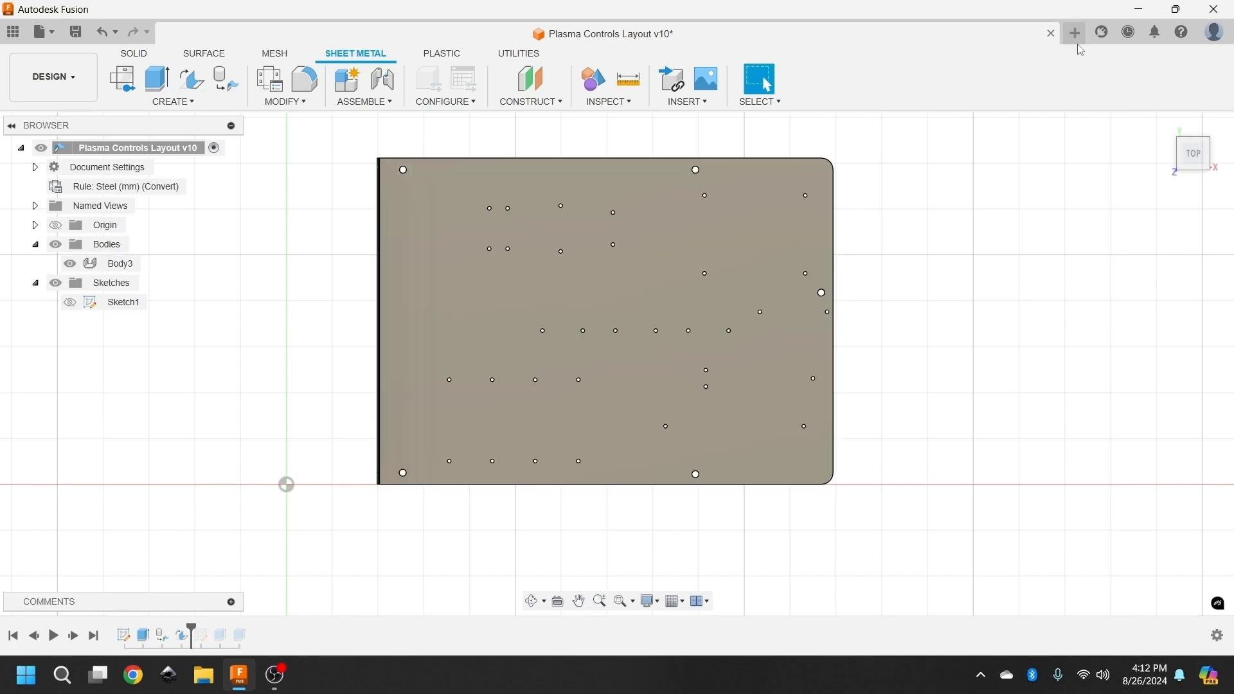
mouse_move(1187, 194)
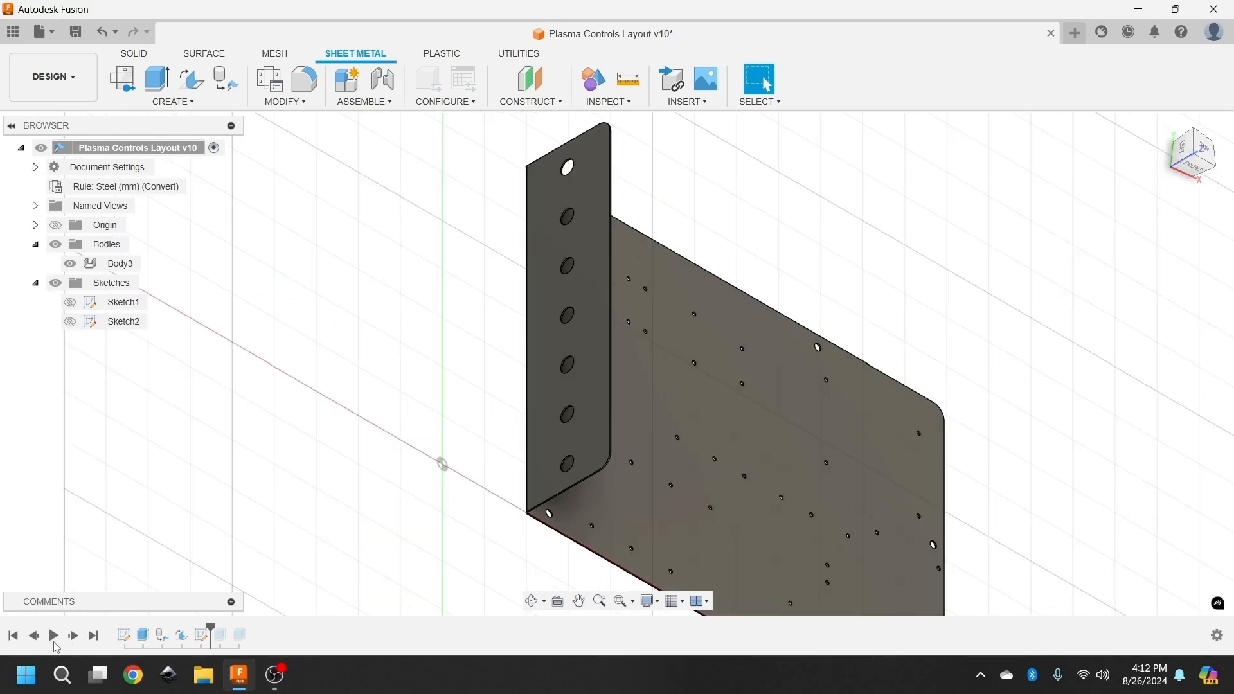
Replay the flange feature and Sketch2 on the timeline.
click(73, 634)
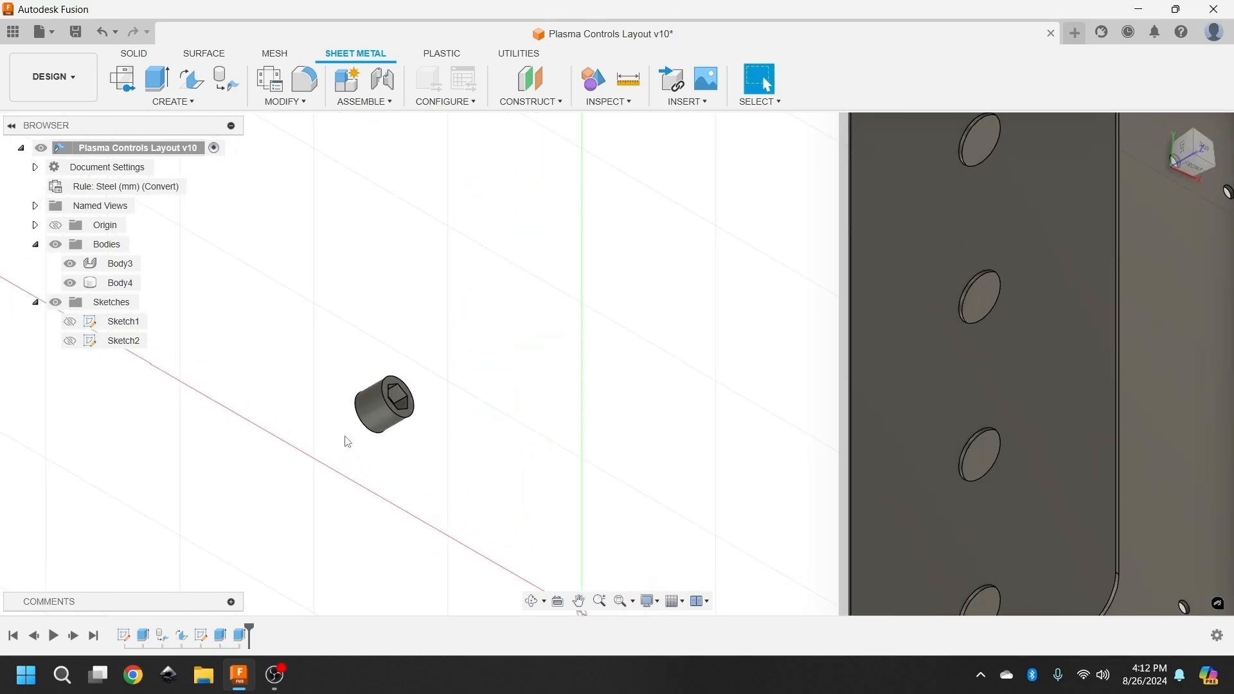
mouse_move(335, 417)
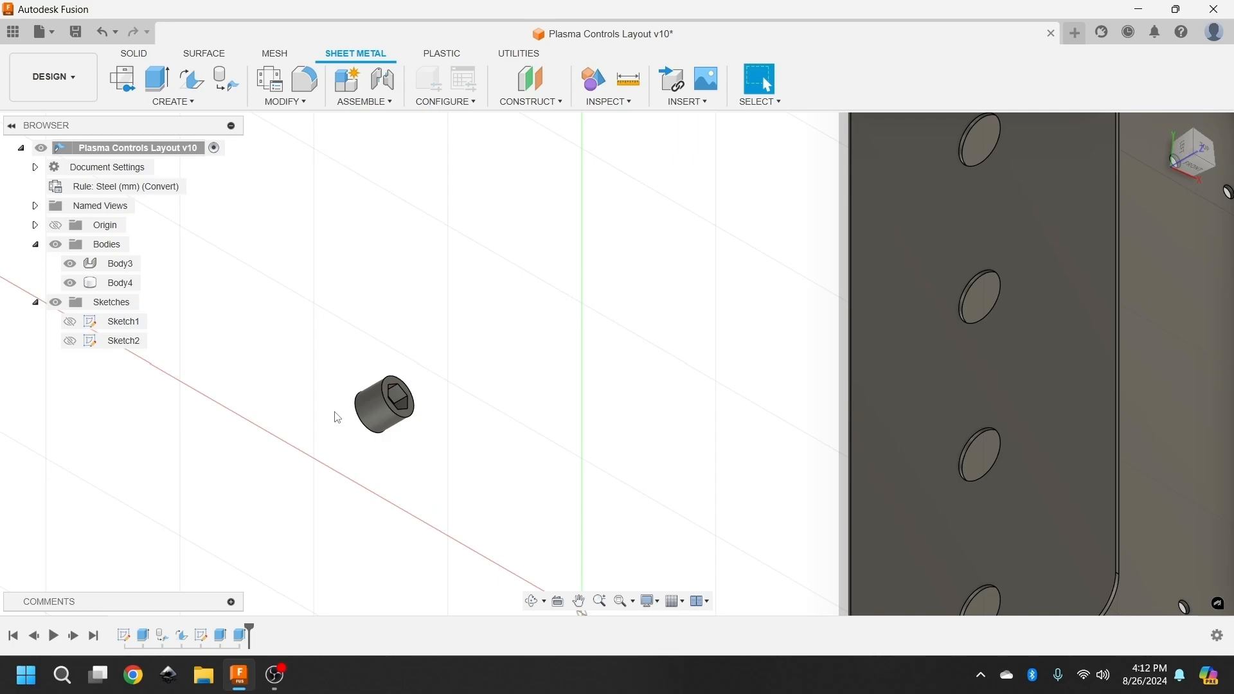
Switch to the MANUFACTURE workspace and open Setup1 for editing.
click(53, 77)
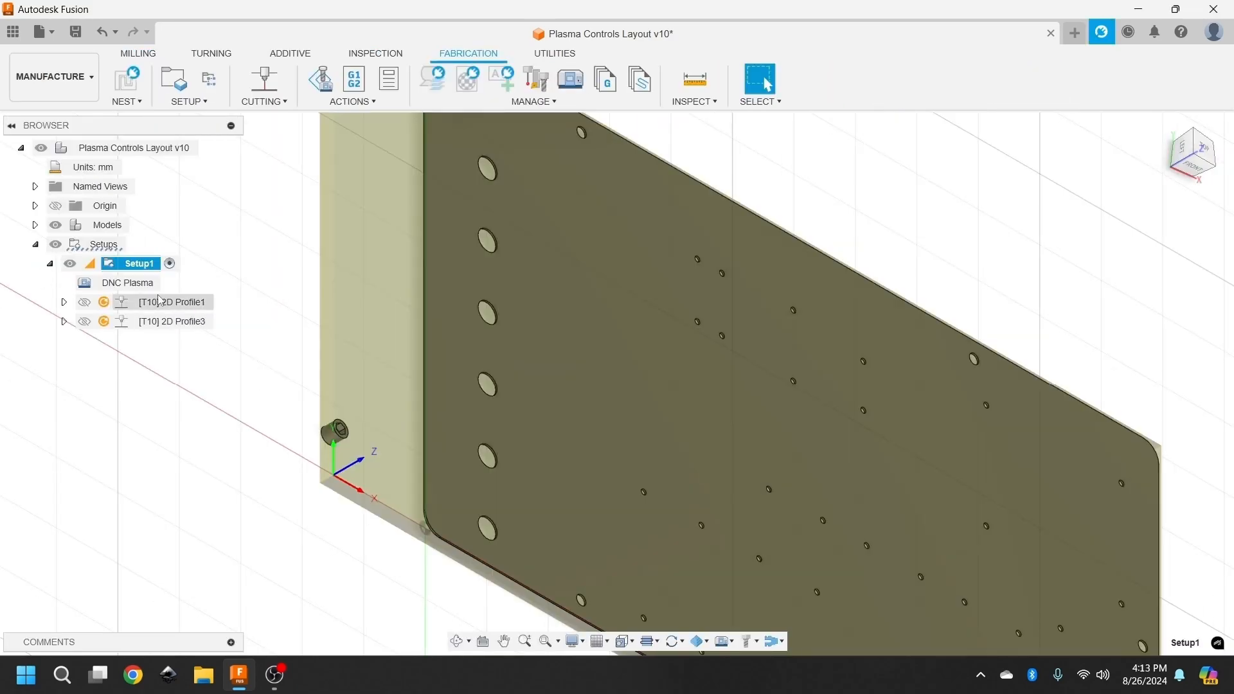
right_click(137, 263)
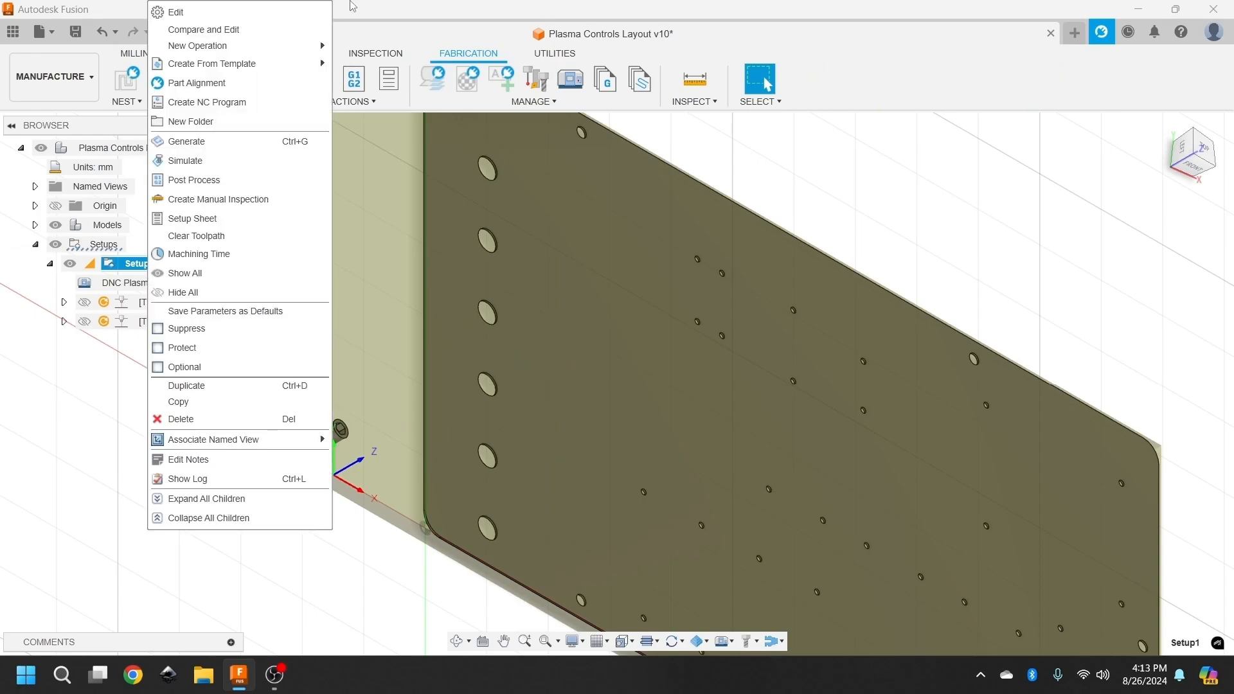
click(176, 11)
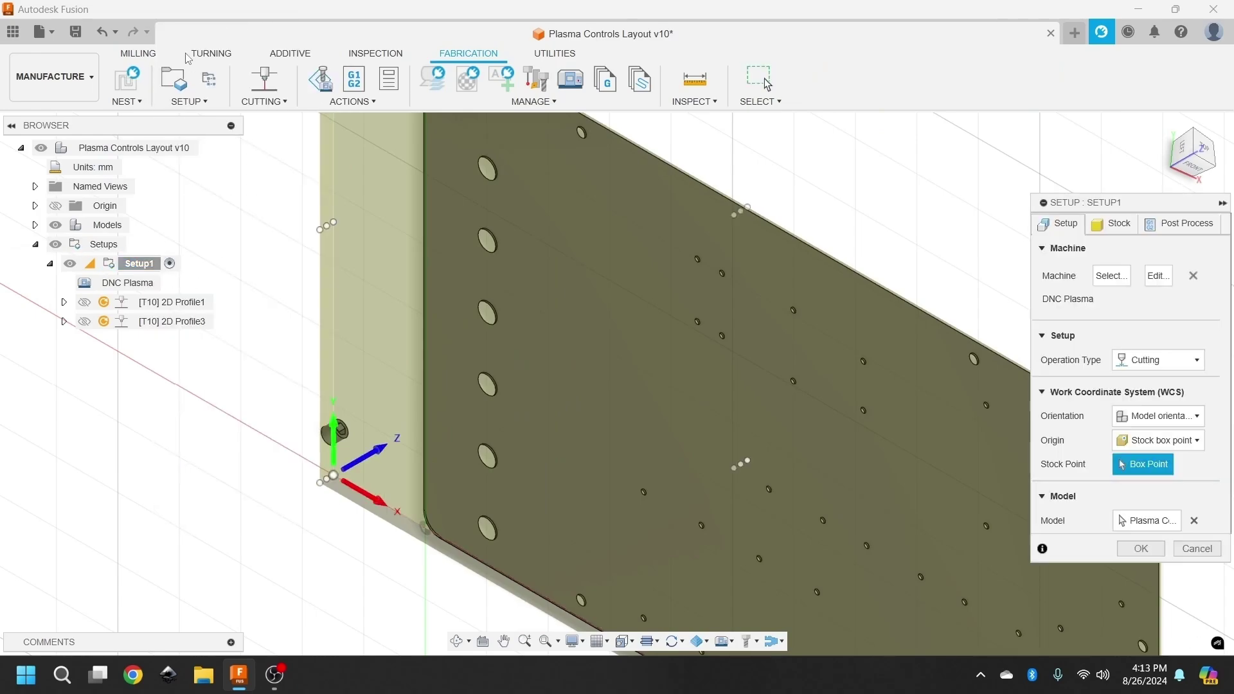
mouse_move(938, 413)
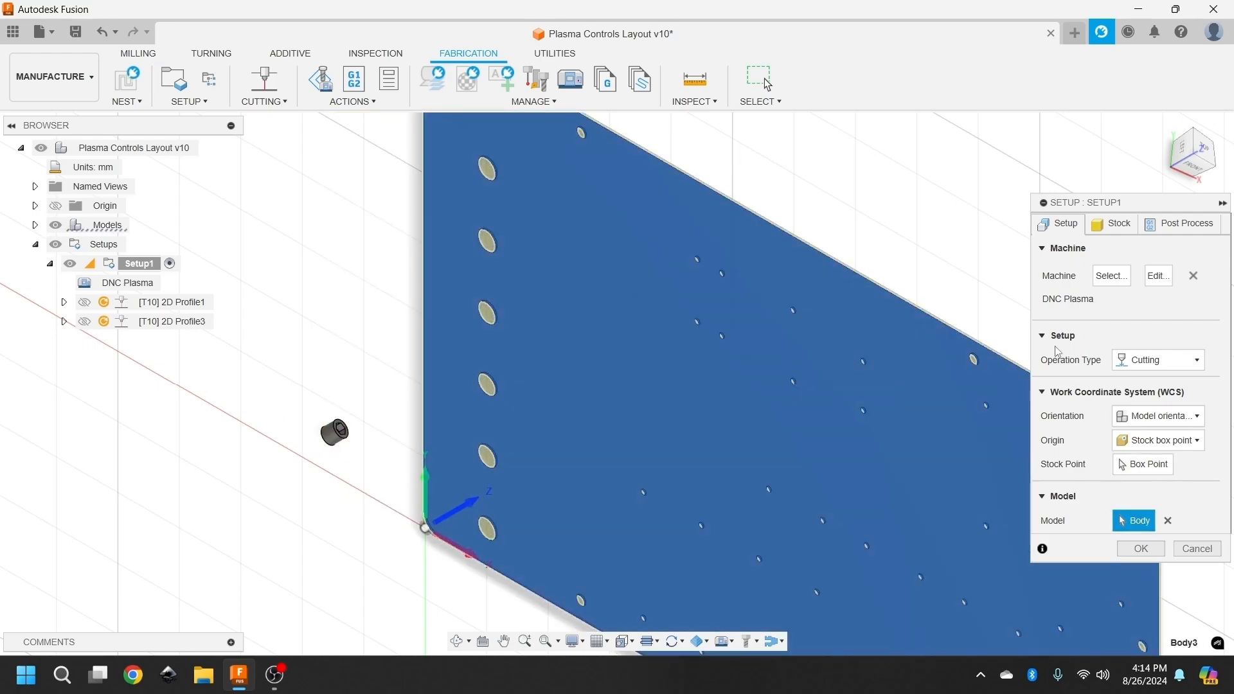
Confirm the Setup1 changes and open 2D Profile1 for editing.
click(1139, 548)
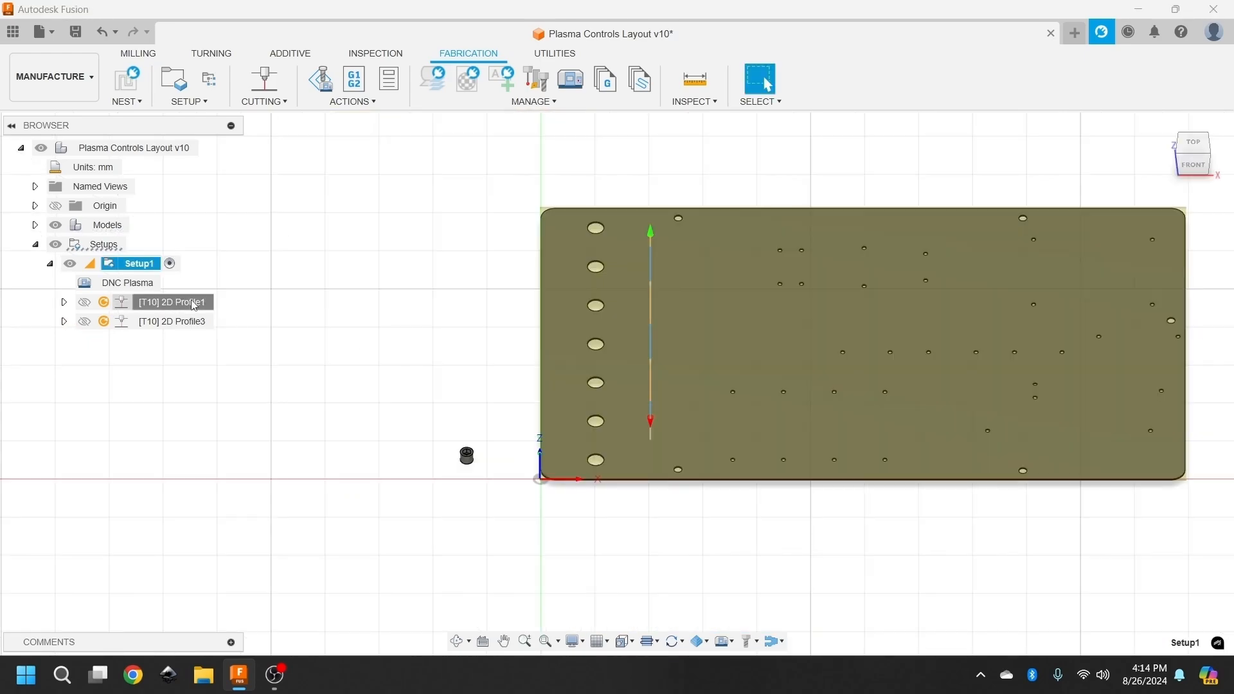
click(171, 302)
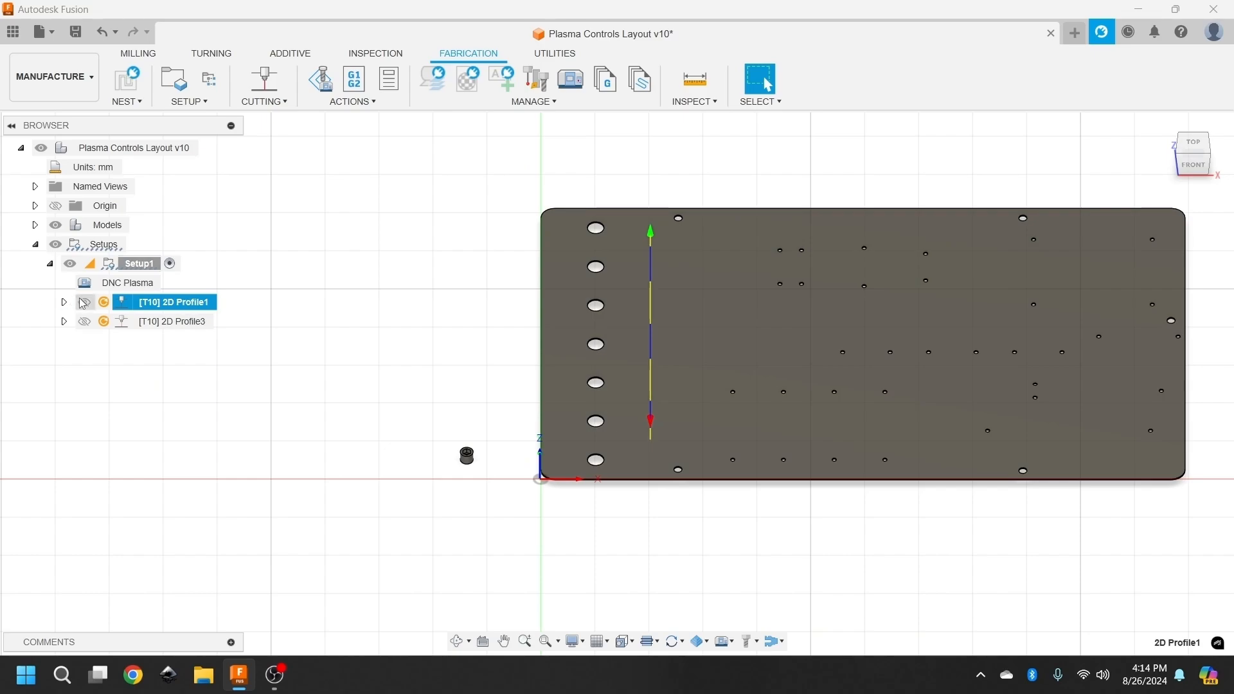
right_click(165, 302)
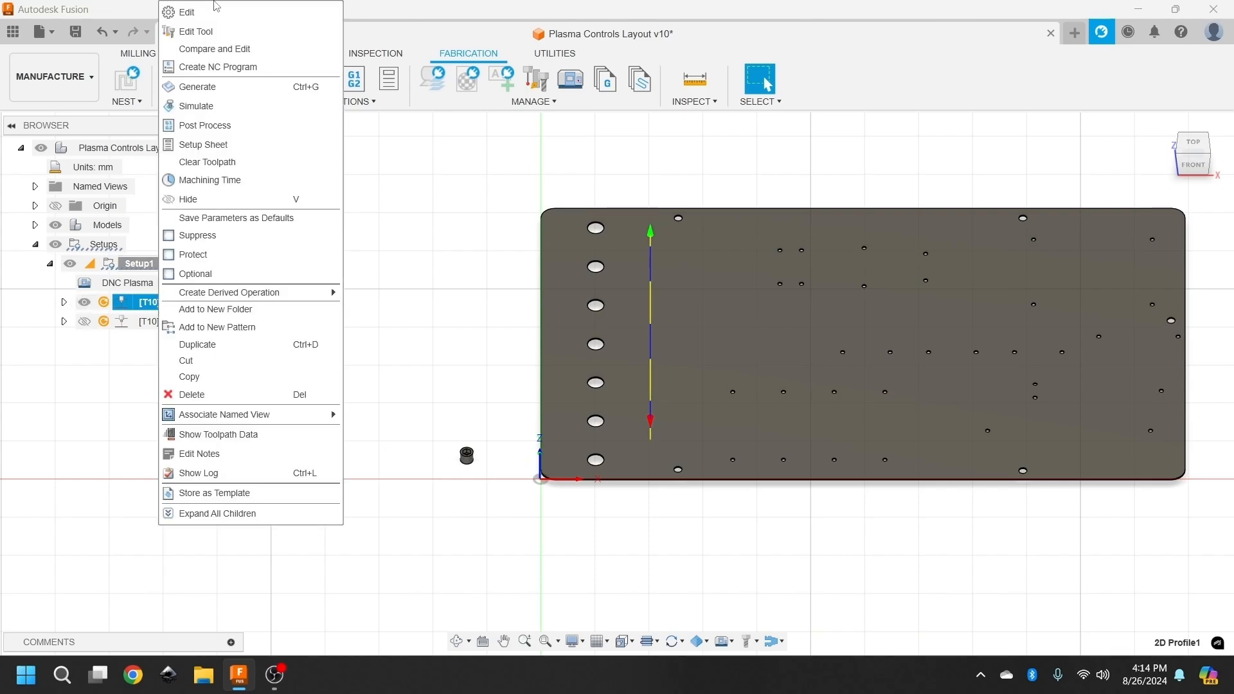
click(186, 12)
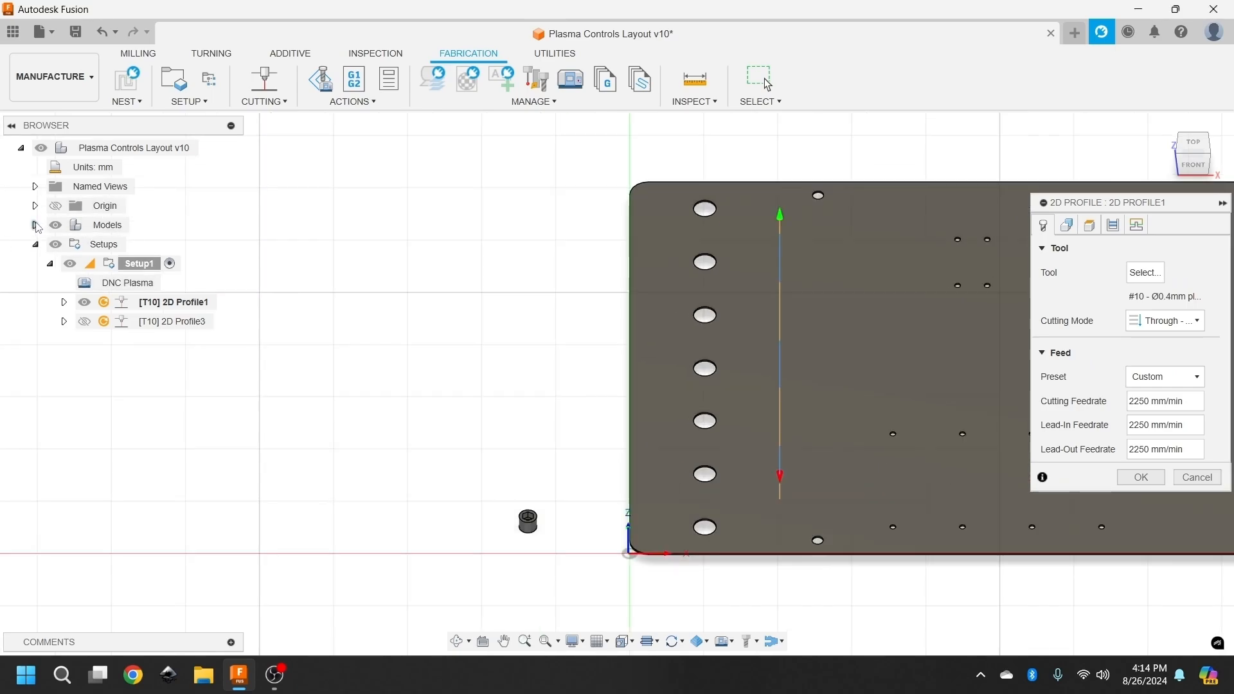
Keep Open Chains 1–3, set Sideways Compensation to Center, and check leads are off.
click(35, 226)
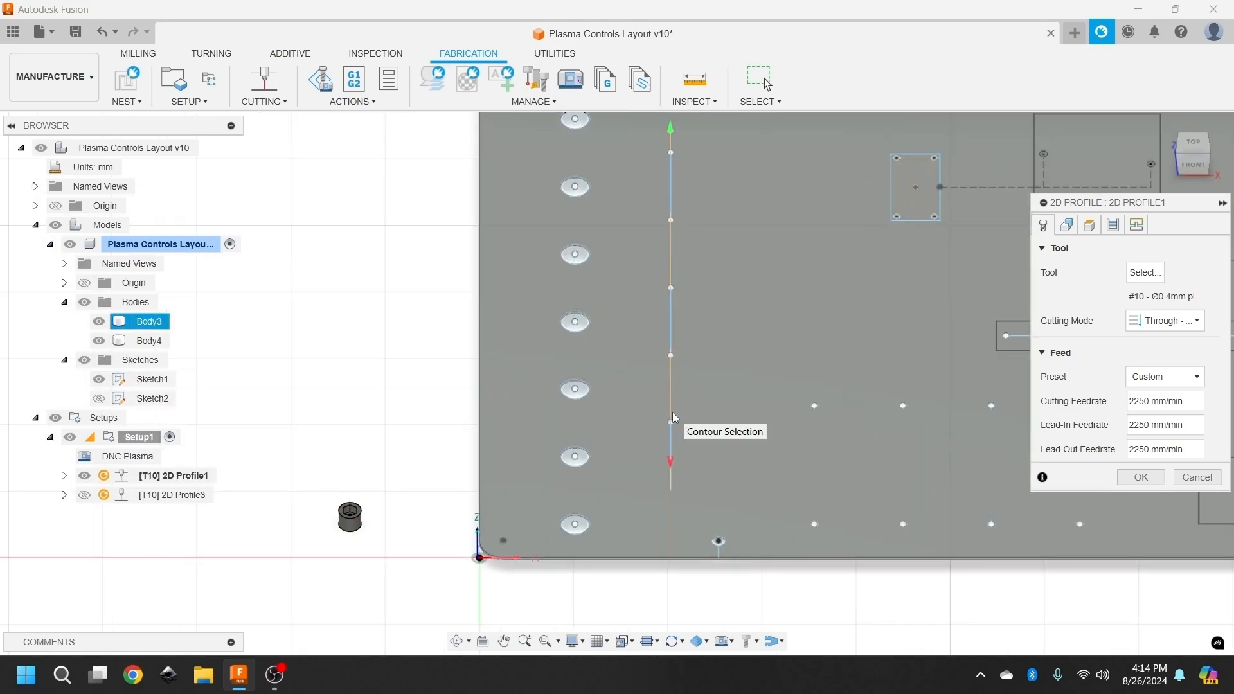
click(1064, 225)
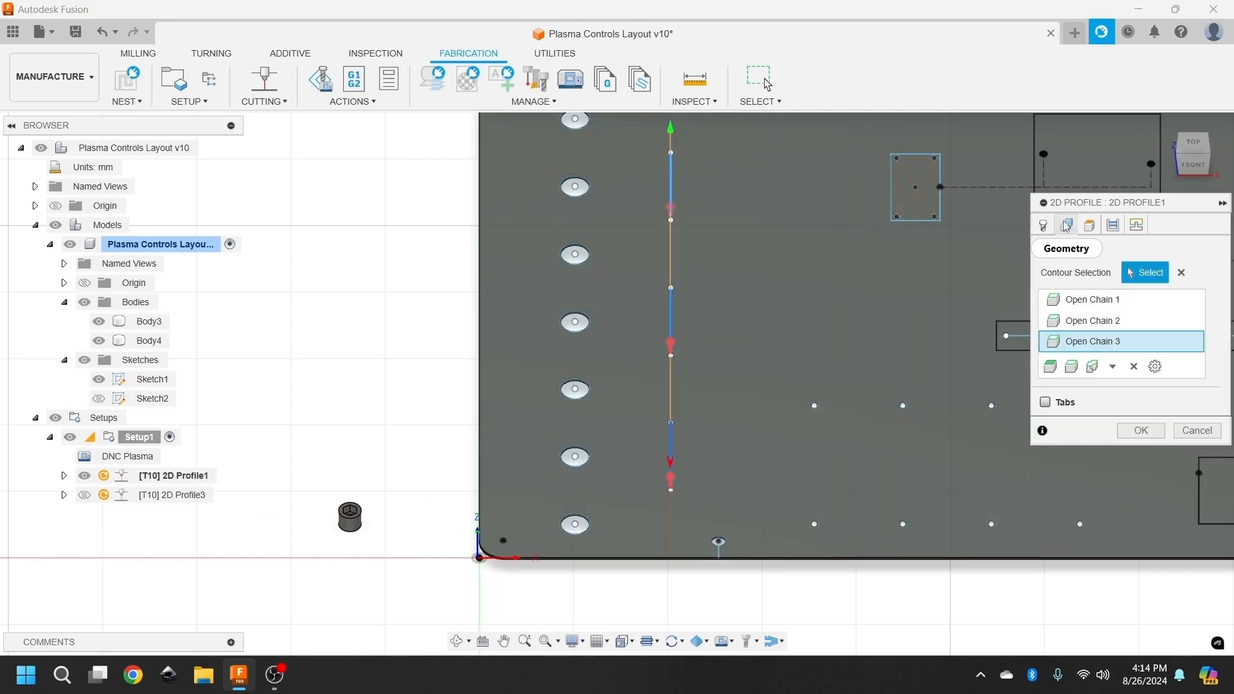
click(1112, 225)
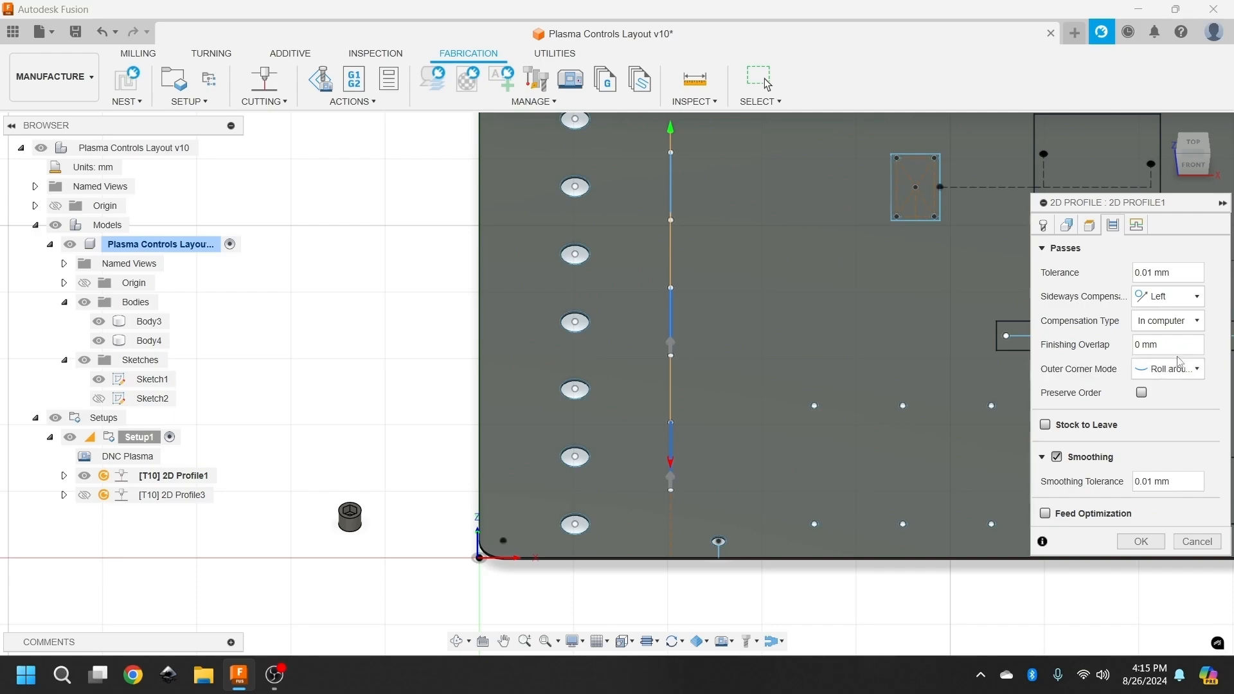
mouse_move(1178, 290)
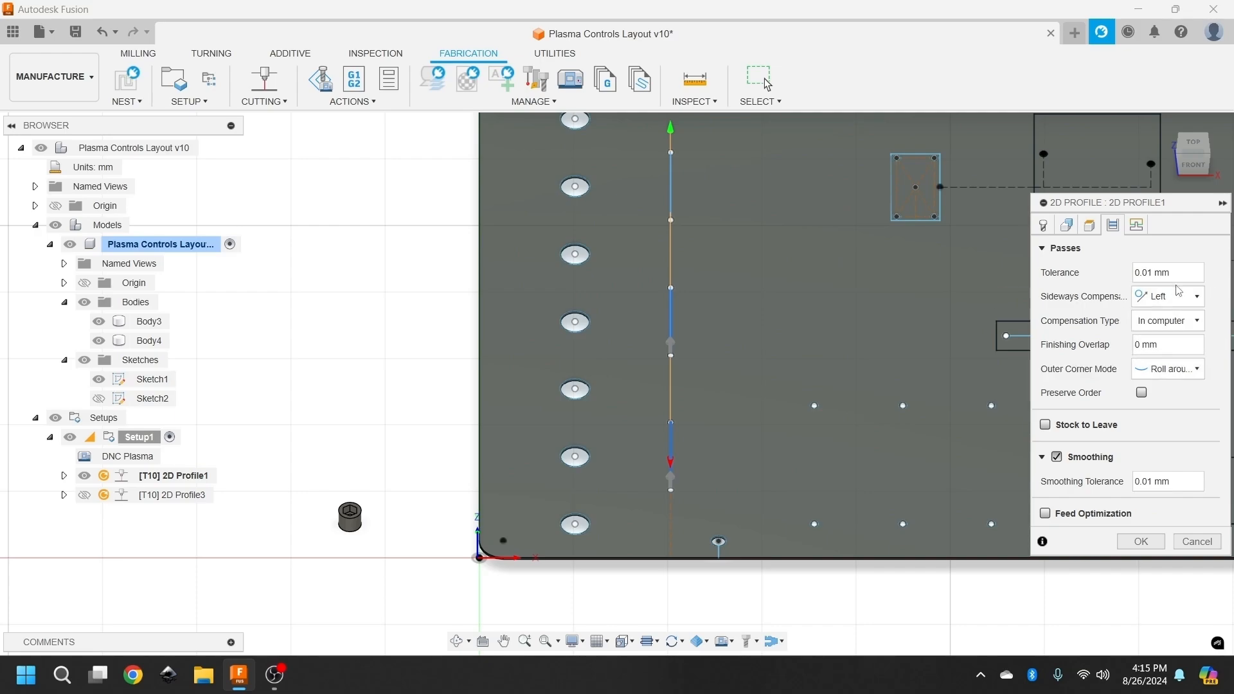
click(1165, 295)
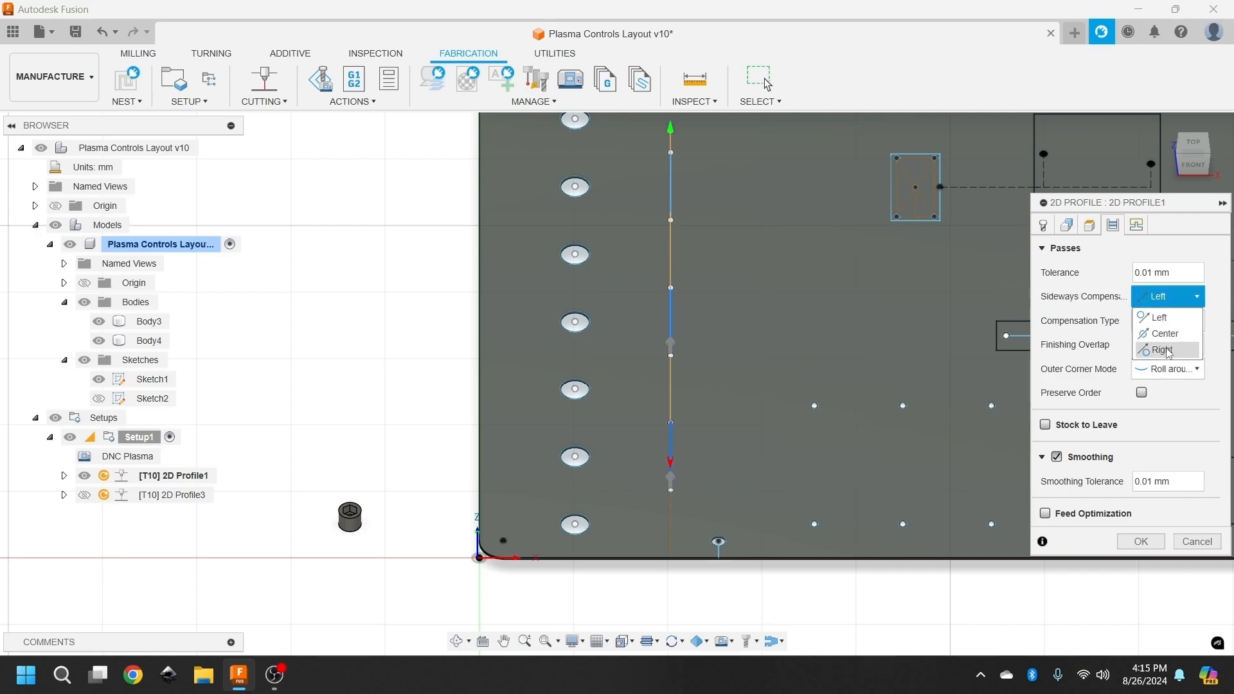
click(1166, 332)
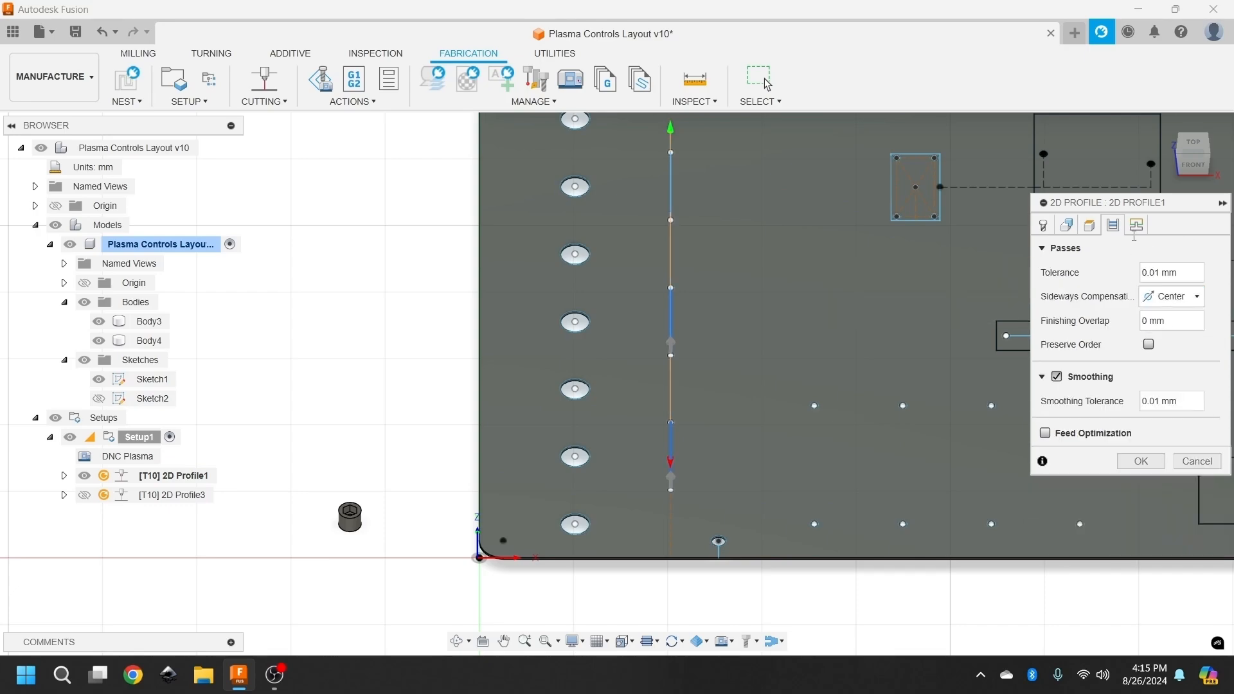
click(1136, 225)
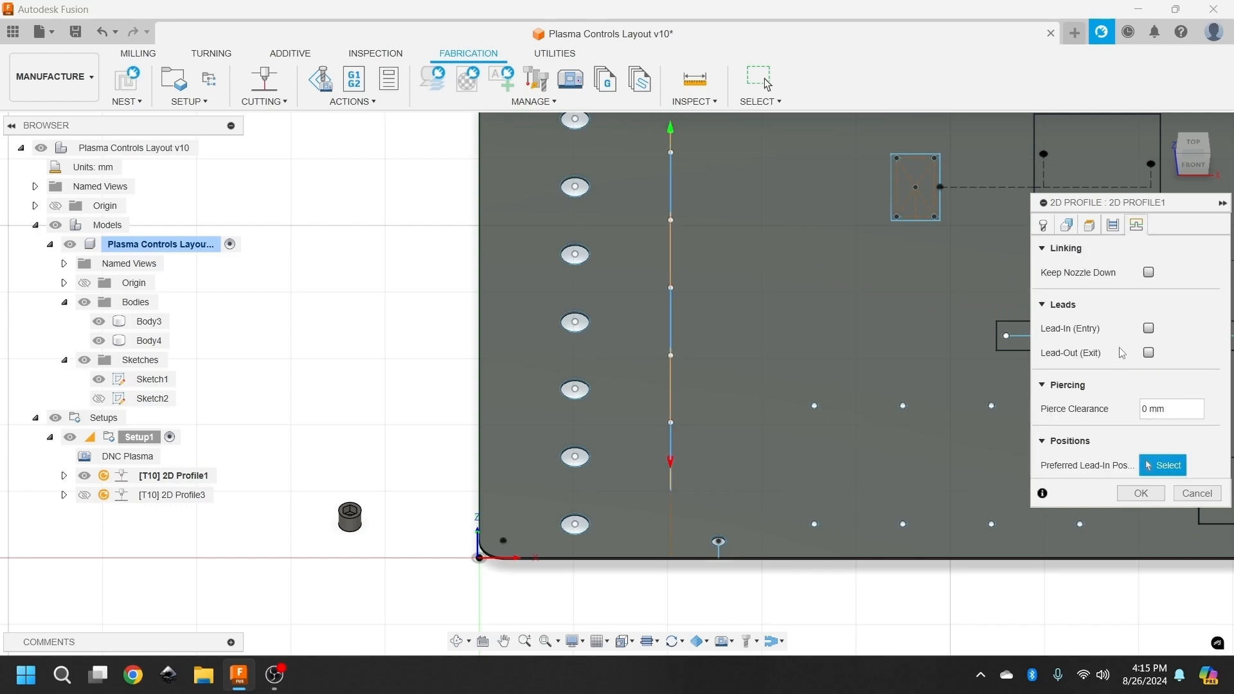
mouse_move(1132, 414)
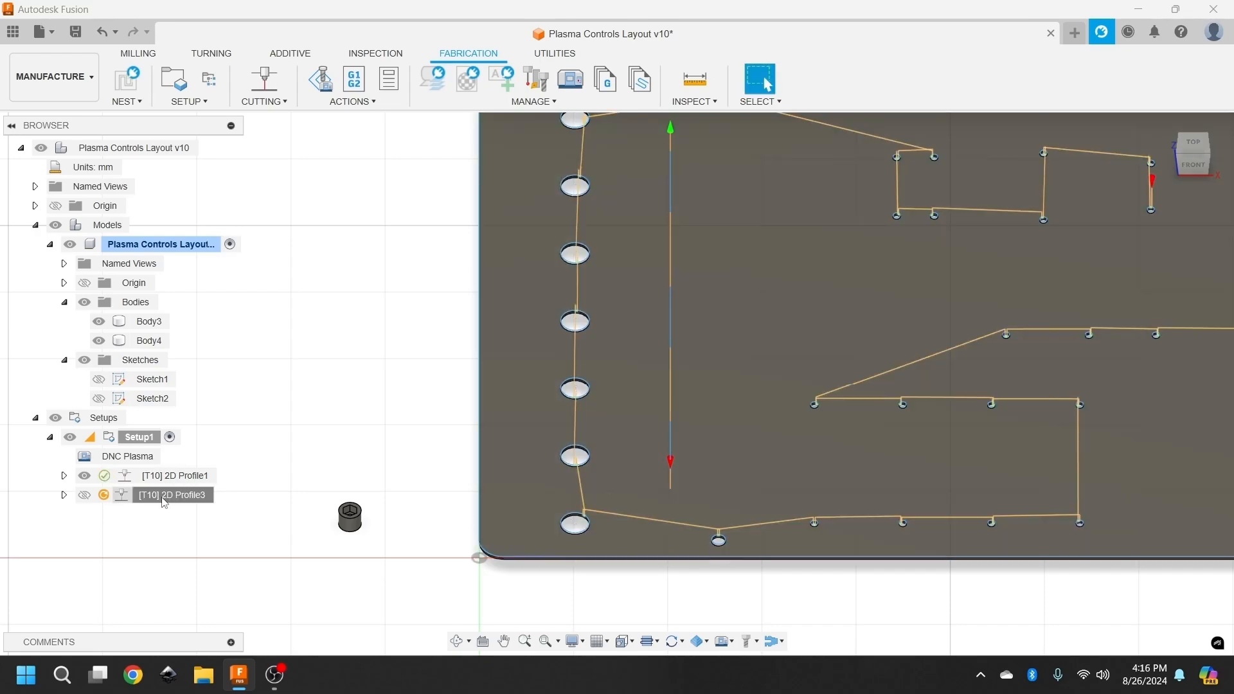
Edit 2D Profile3 and highlight its Face Contours 1 selection on the plate.
right_click(172, 494)
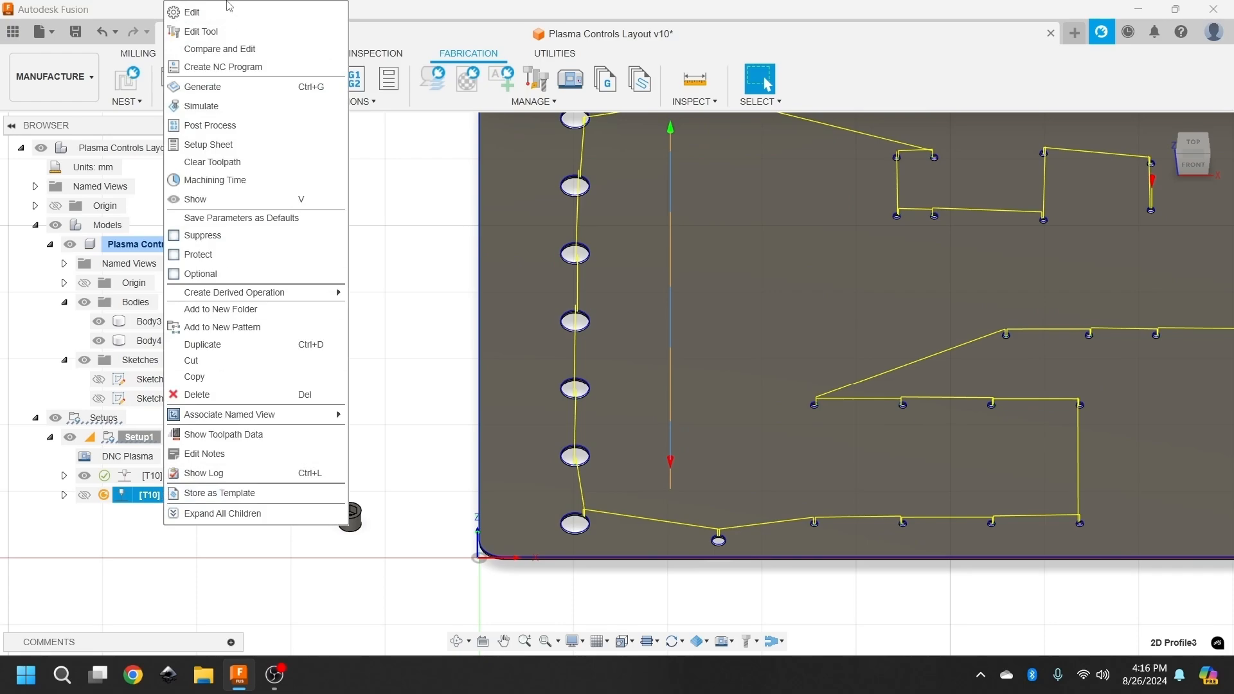
click(191, 11)
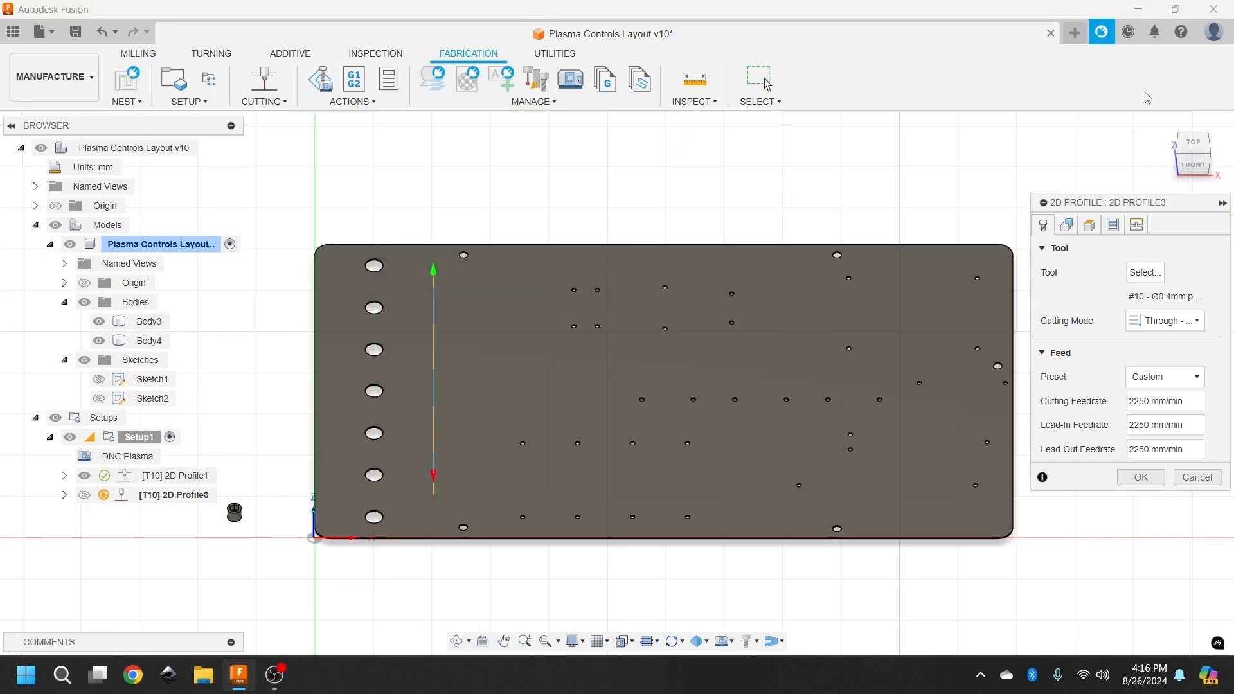
click(1065, 226)
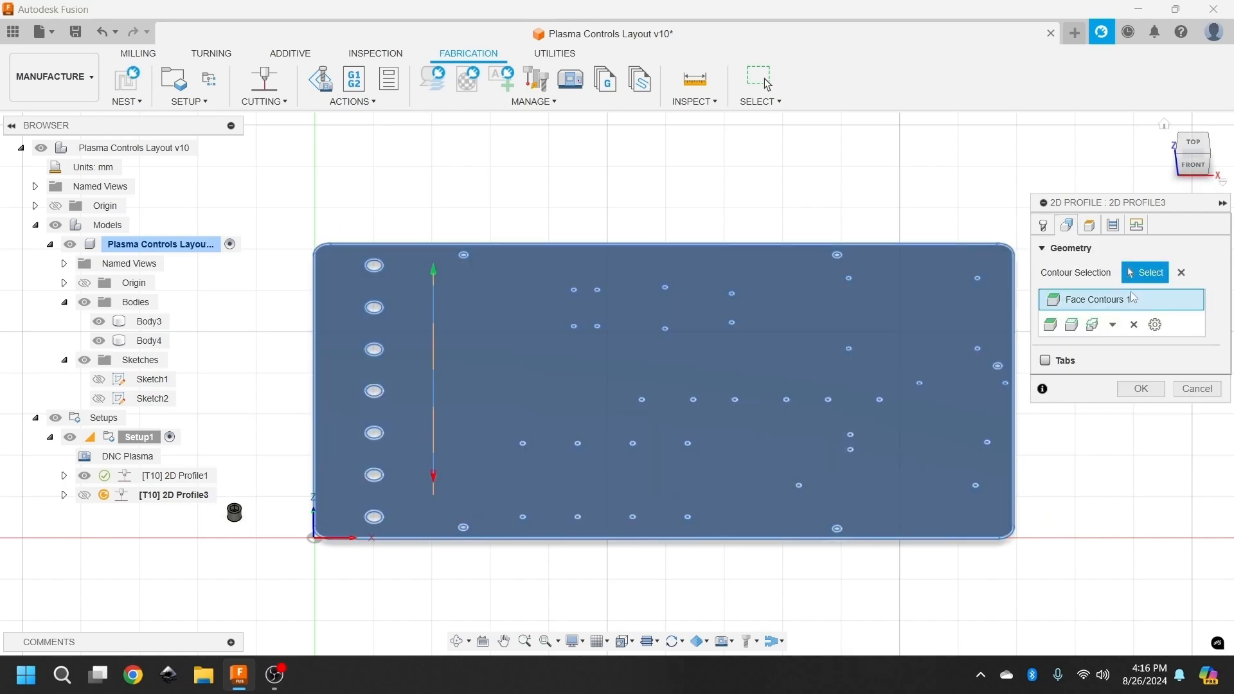
click(1133, 324)
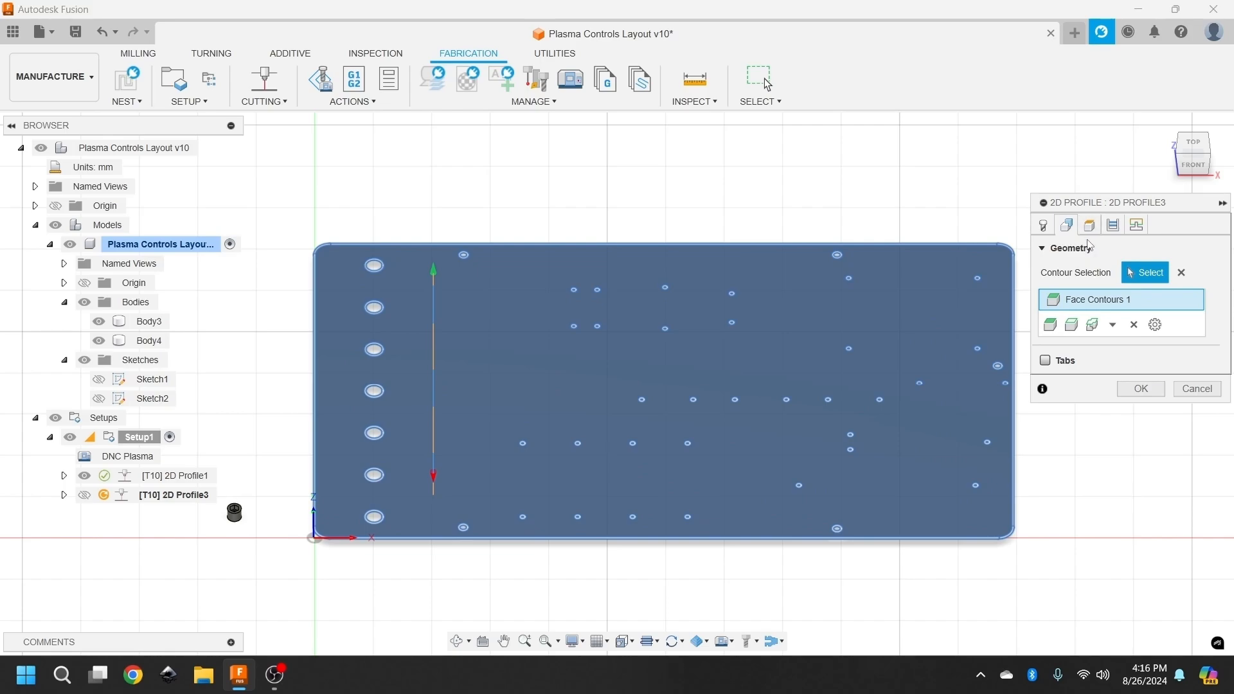
Keep Left compensation and give 2D Profile3 a 60°, 1 mm lead-in and lead-out.
click(1111, 225)
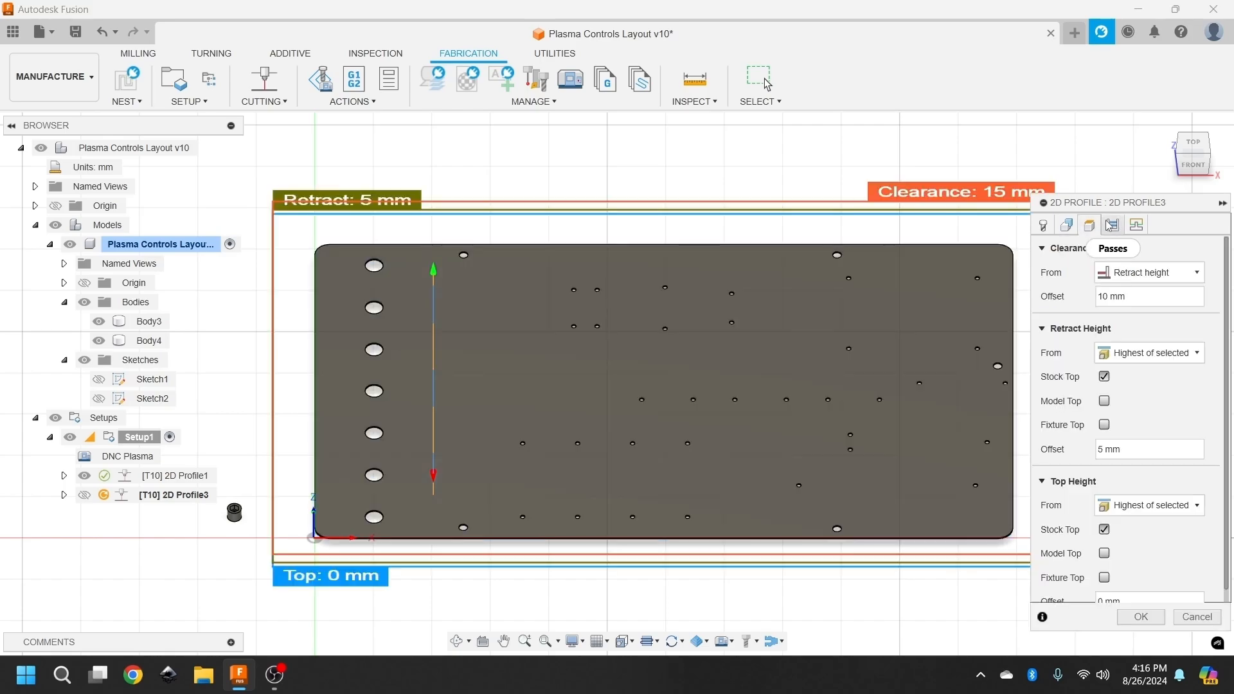
click(1111, 248)
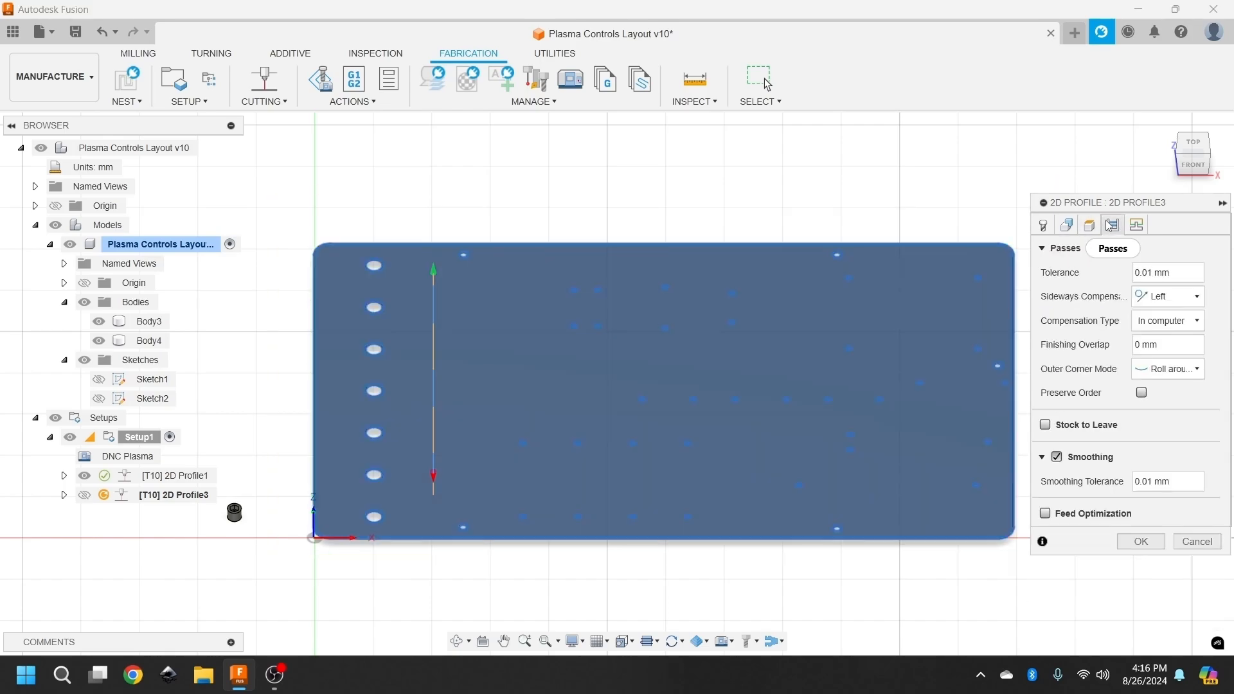
mouse_move(1165, 320)
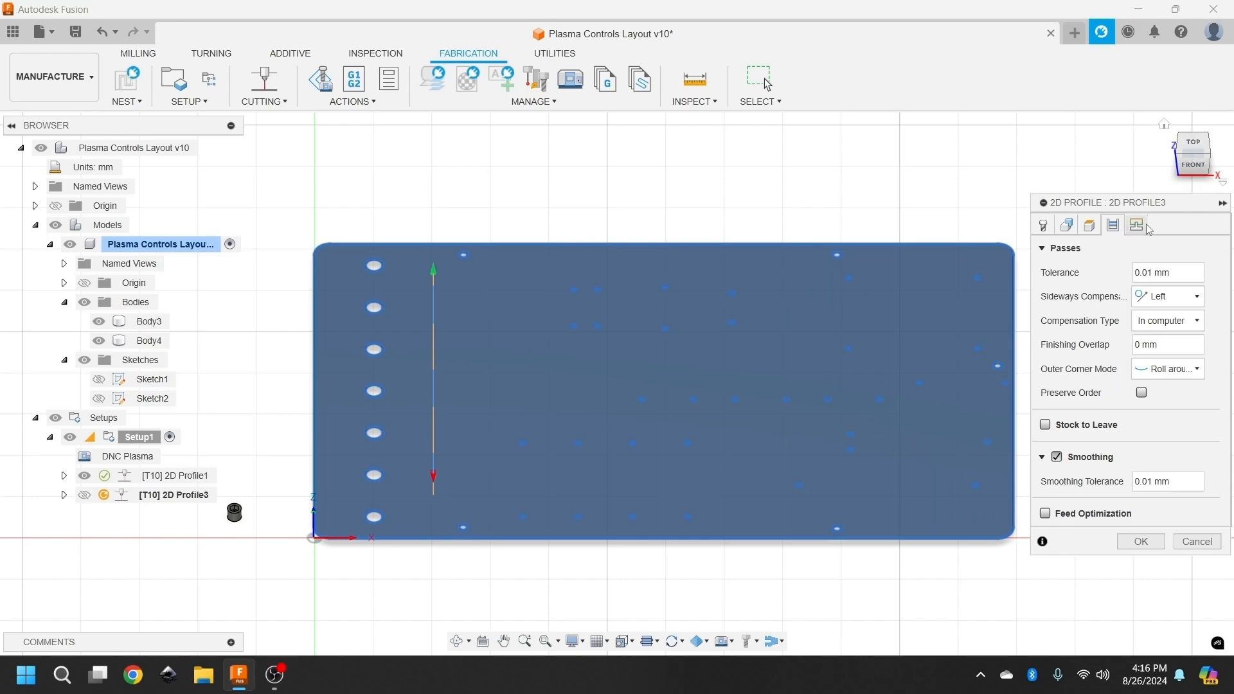
click(1135, 225)
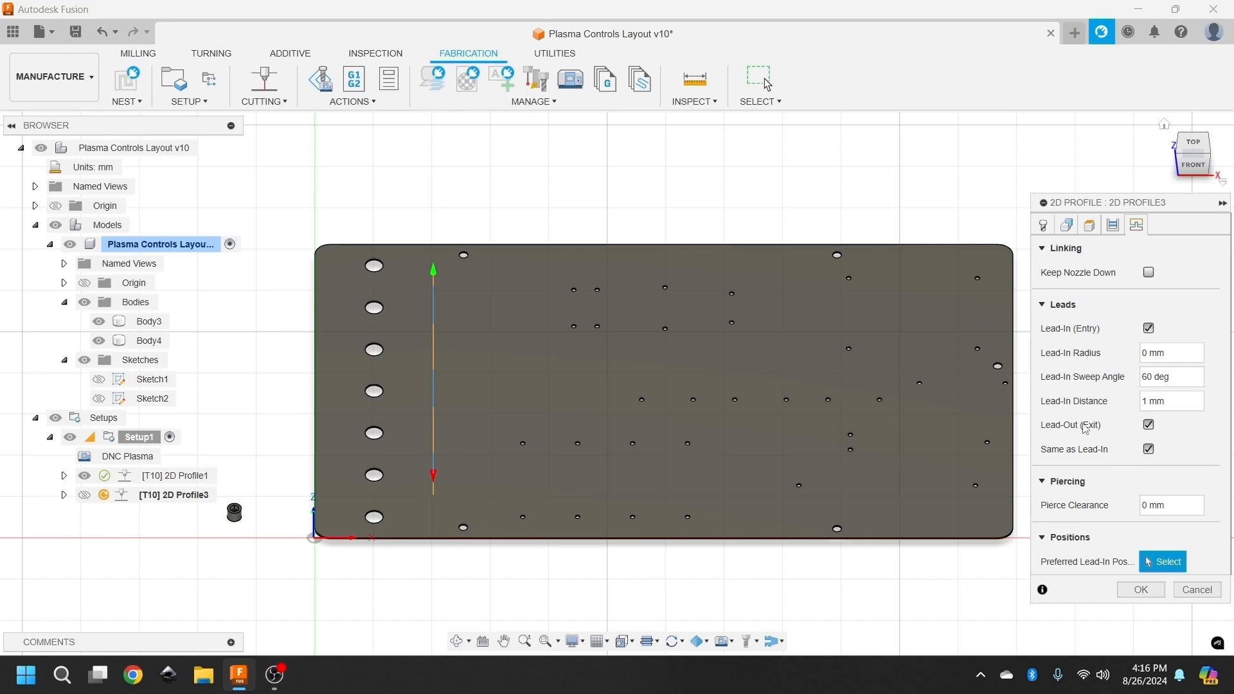
mouse_move(1059, 438)
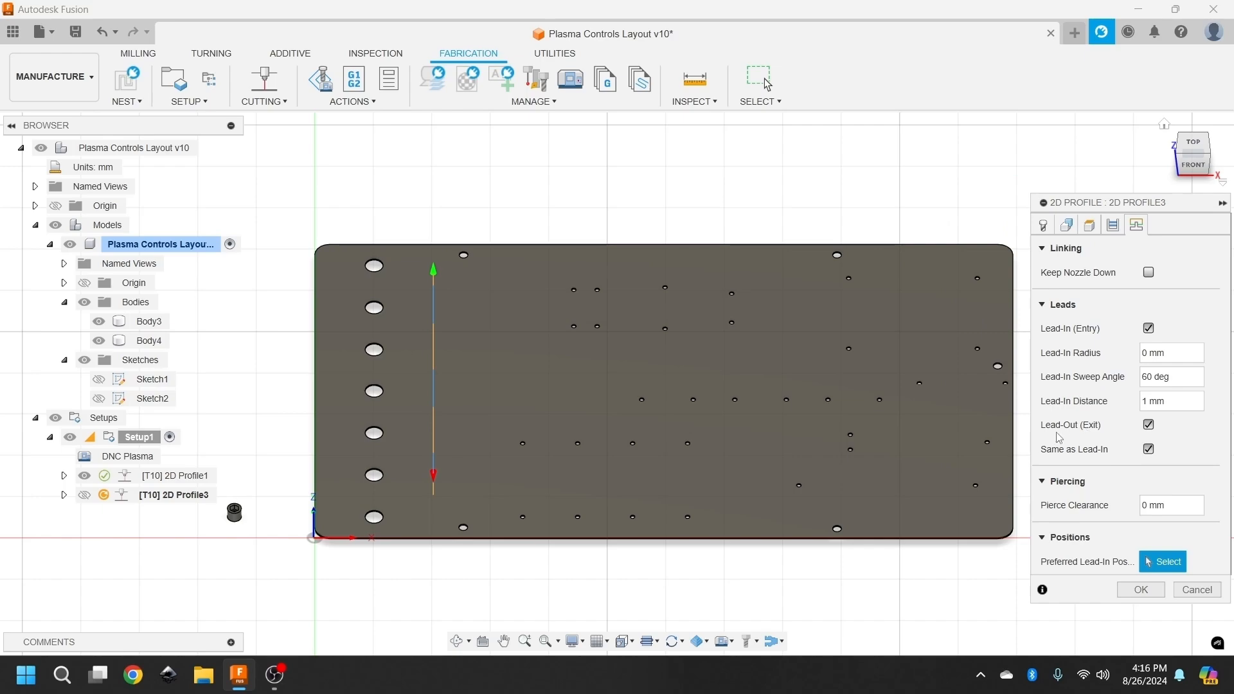
mouse_move(1044, 441)
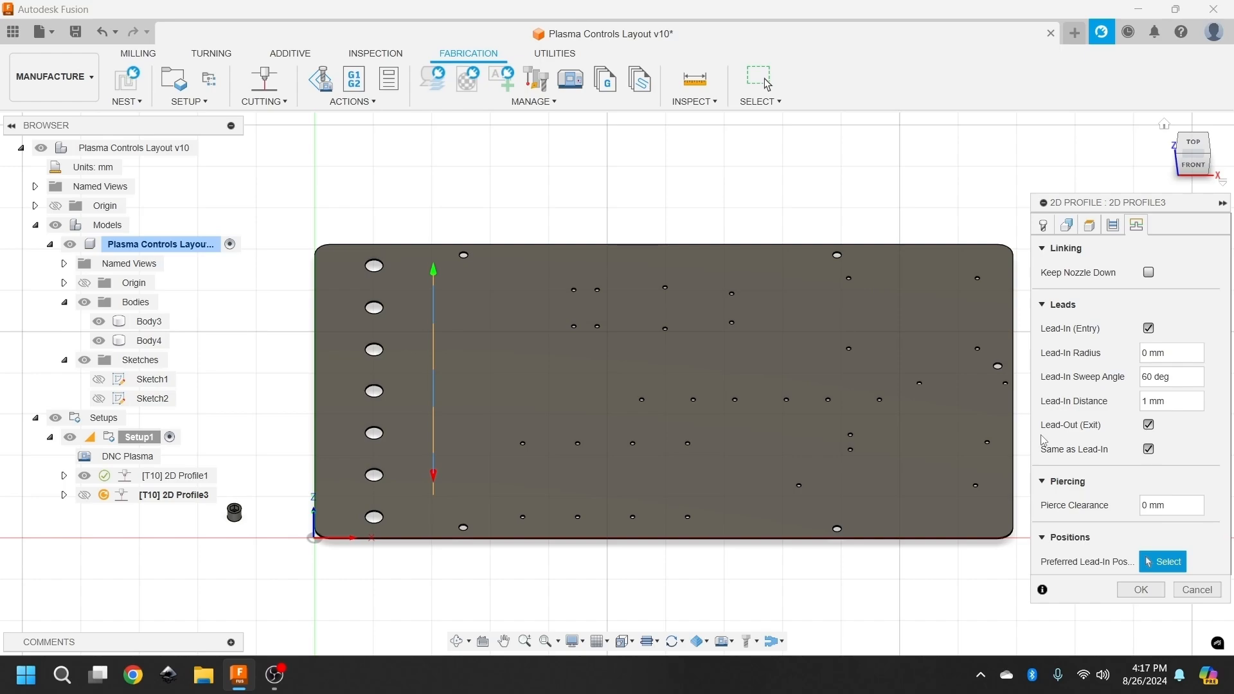
mouse_move(1128, 551)
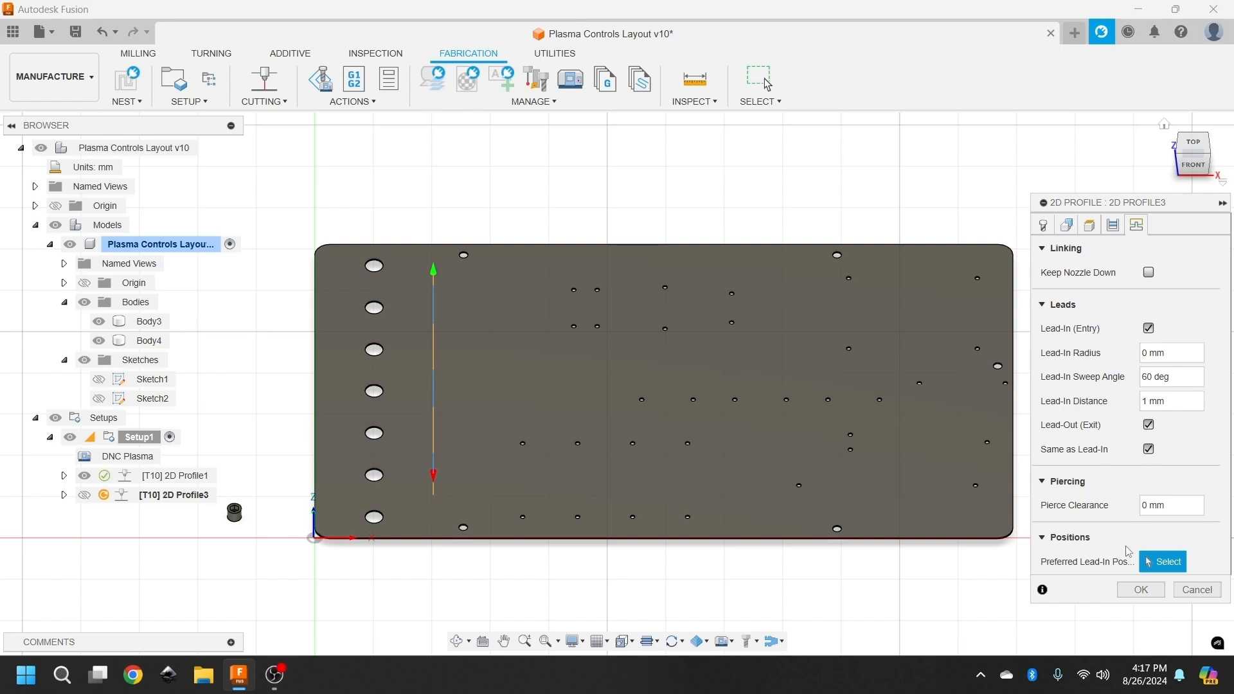
mouse_move(1163, 561)
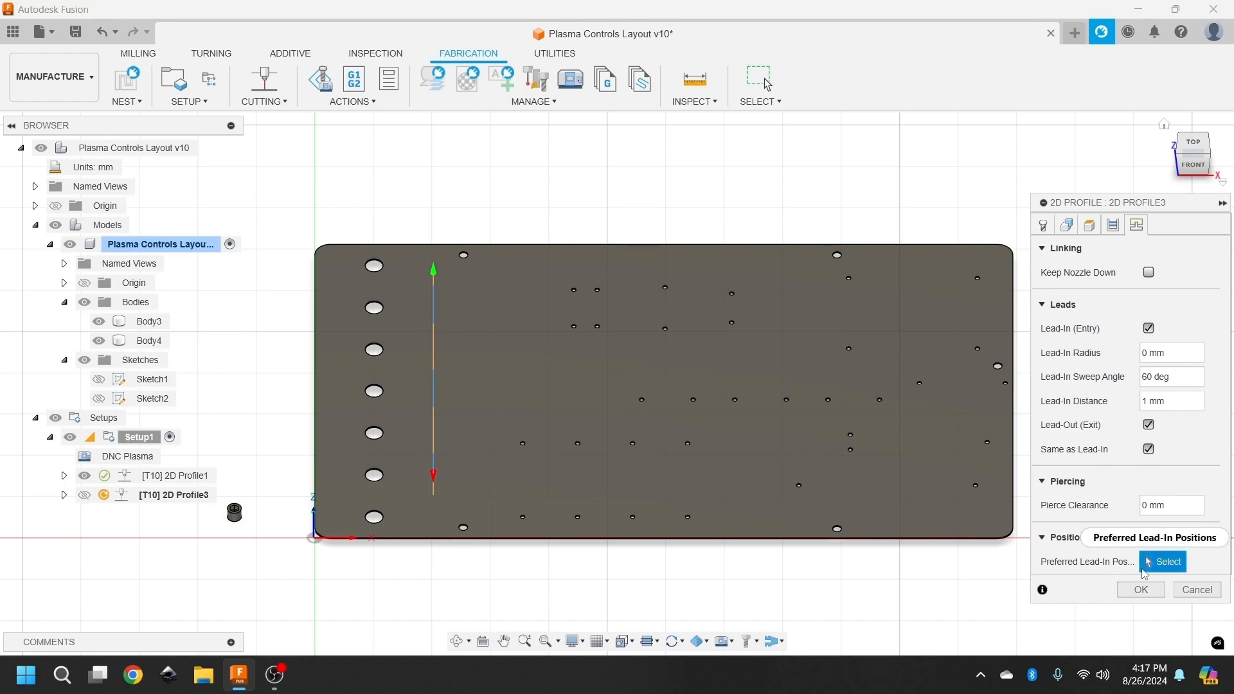
Post-process Setup1 as NC program 1001 using the Mach3 Plasma post.
right_click(140, 437)
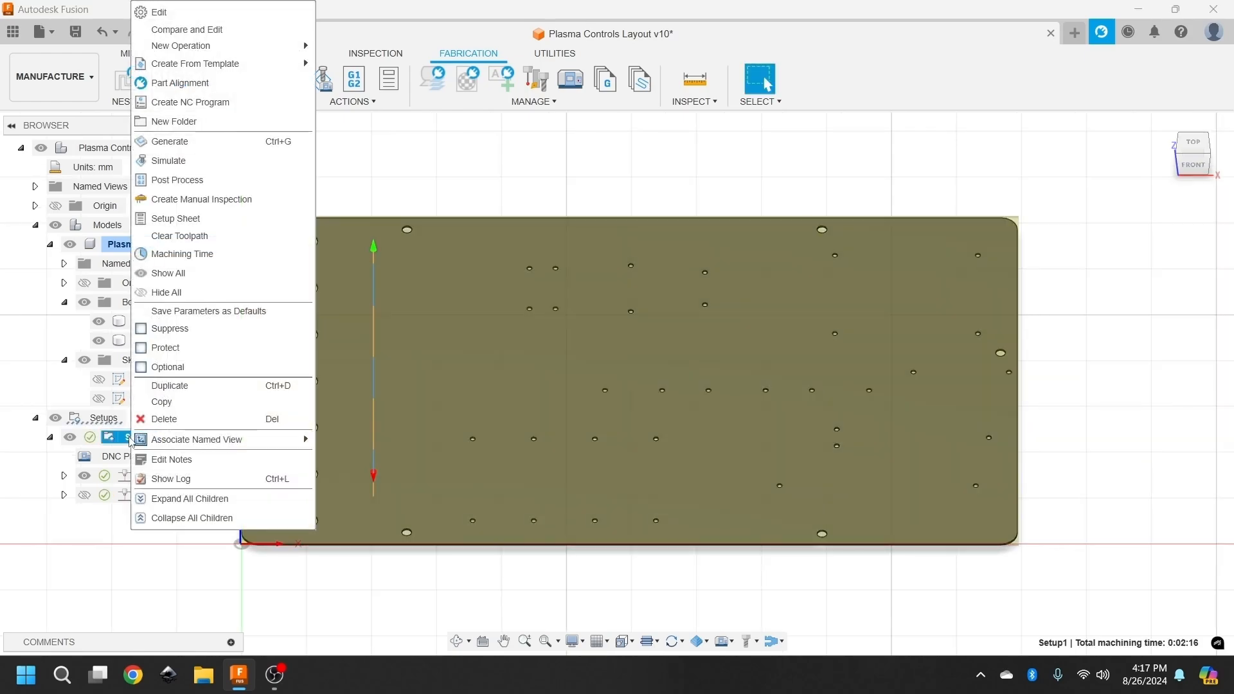
mouse_move(204, 29)
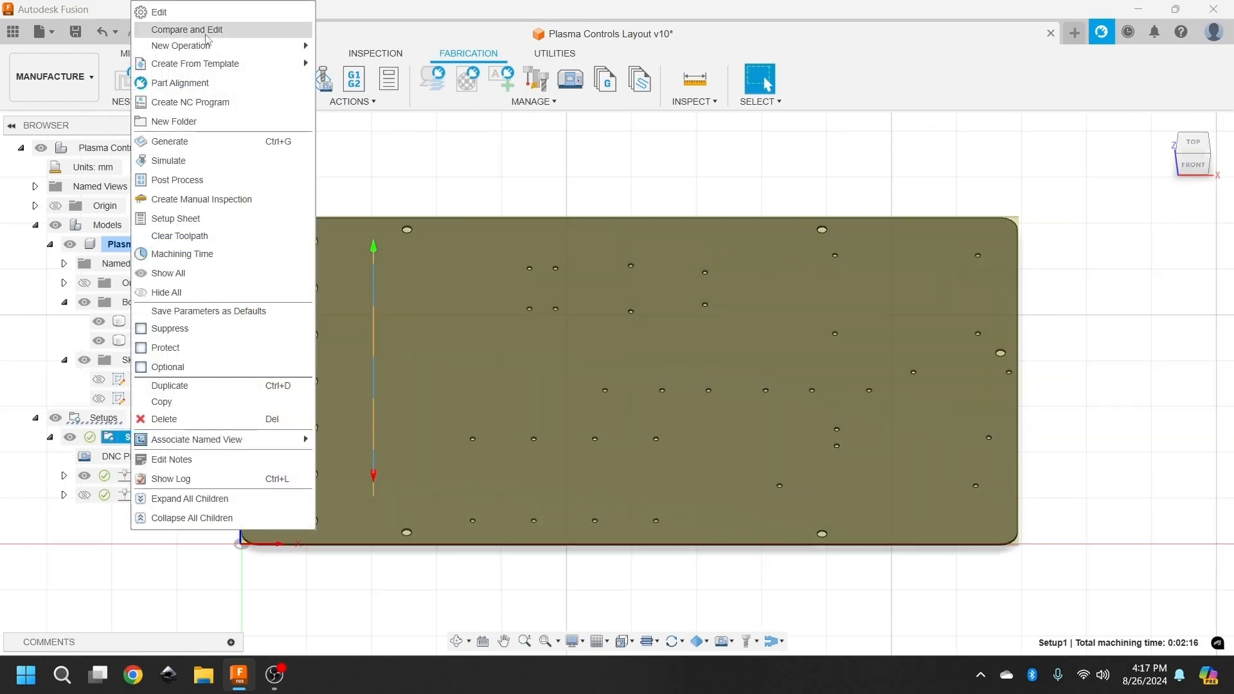
mouse_move(186, 180)
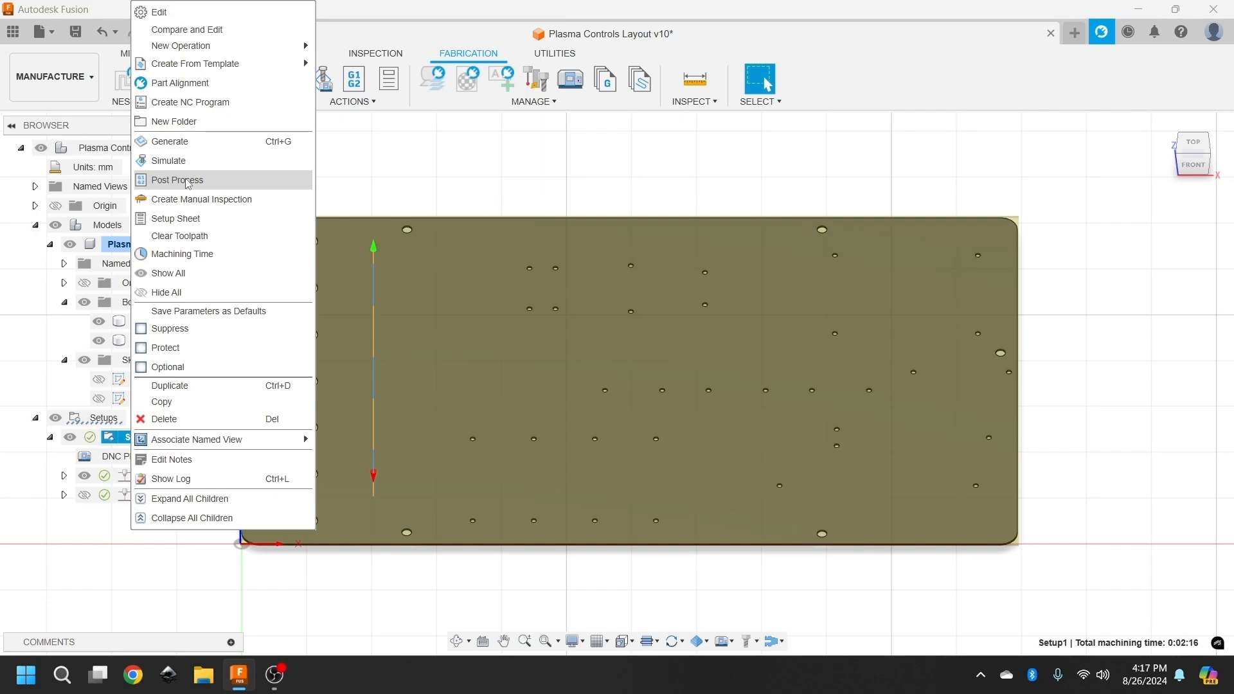
click(177, 179)
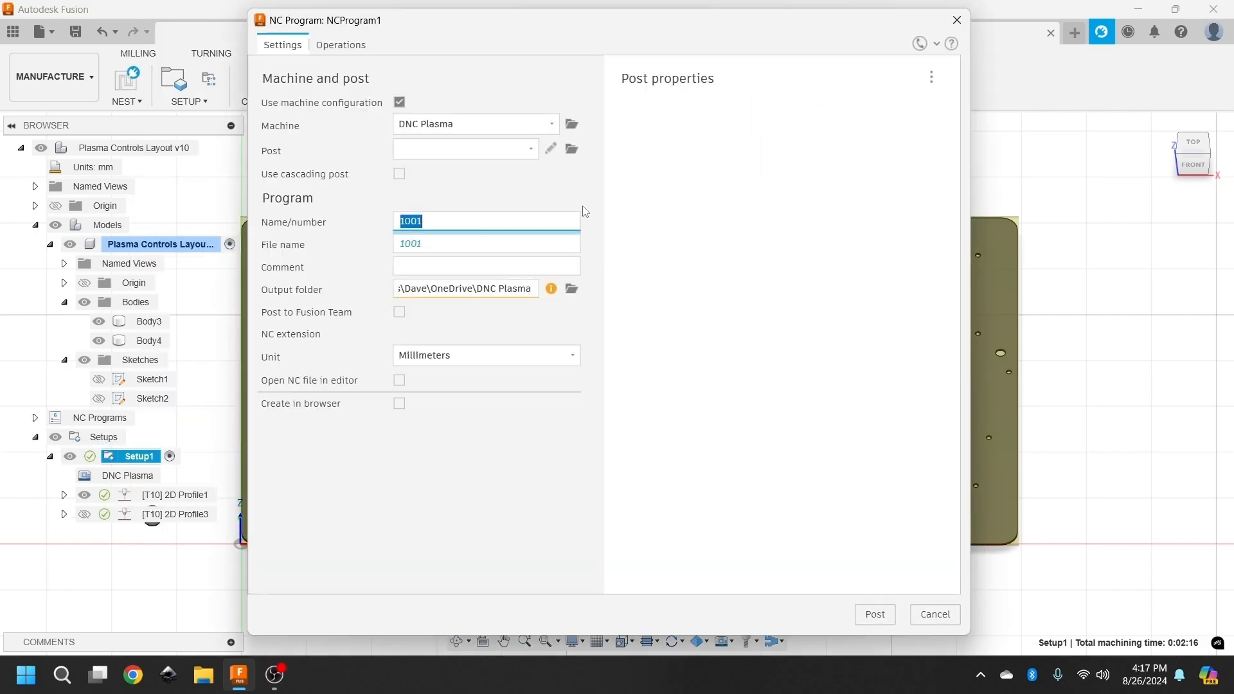
mouse_move(511, 163)
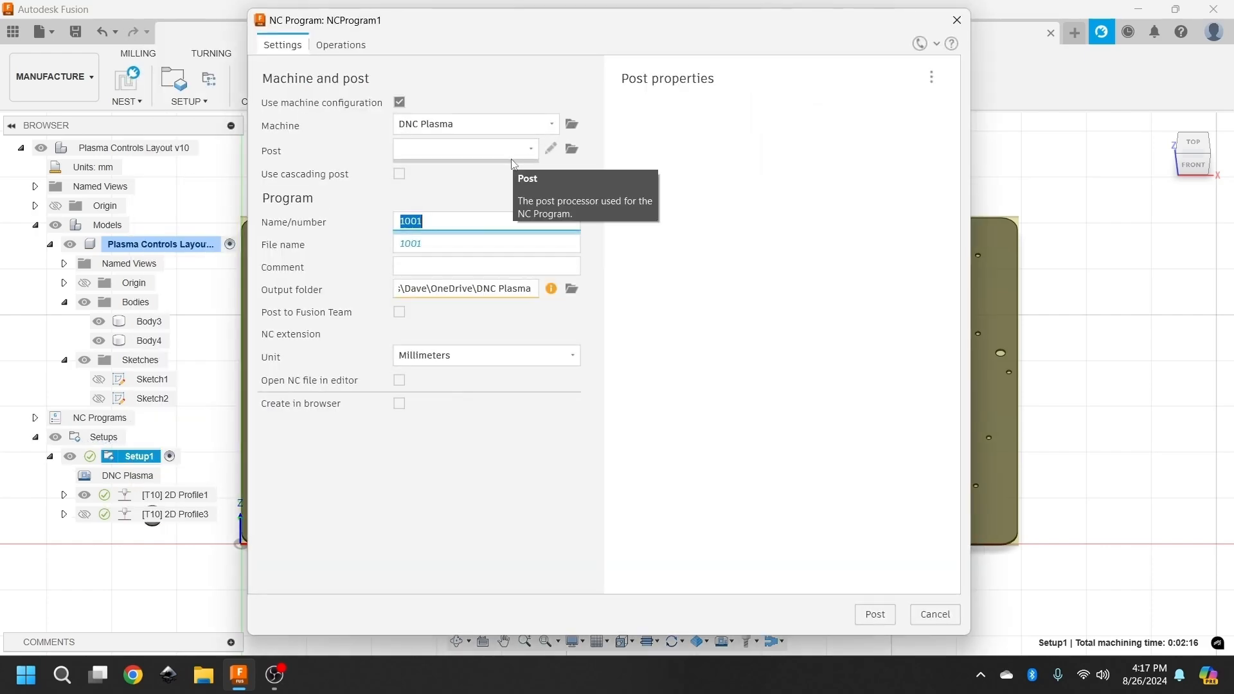
click(530, 148)
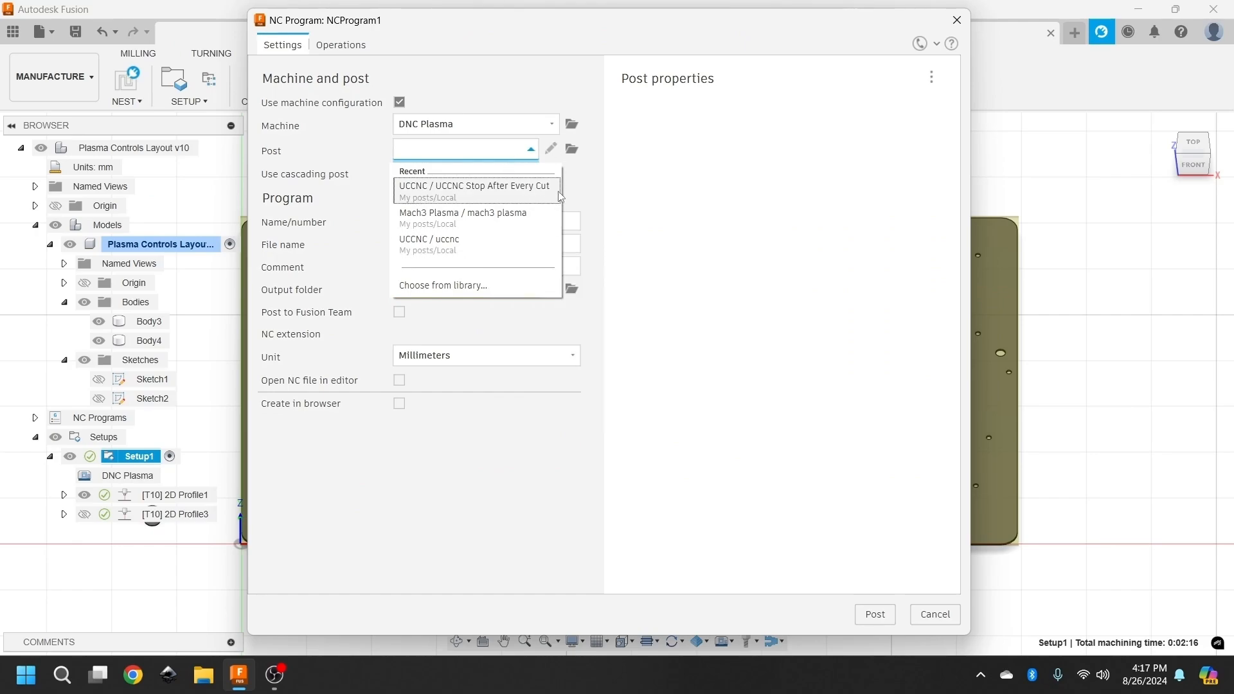
click(463, 217)
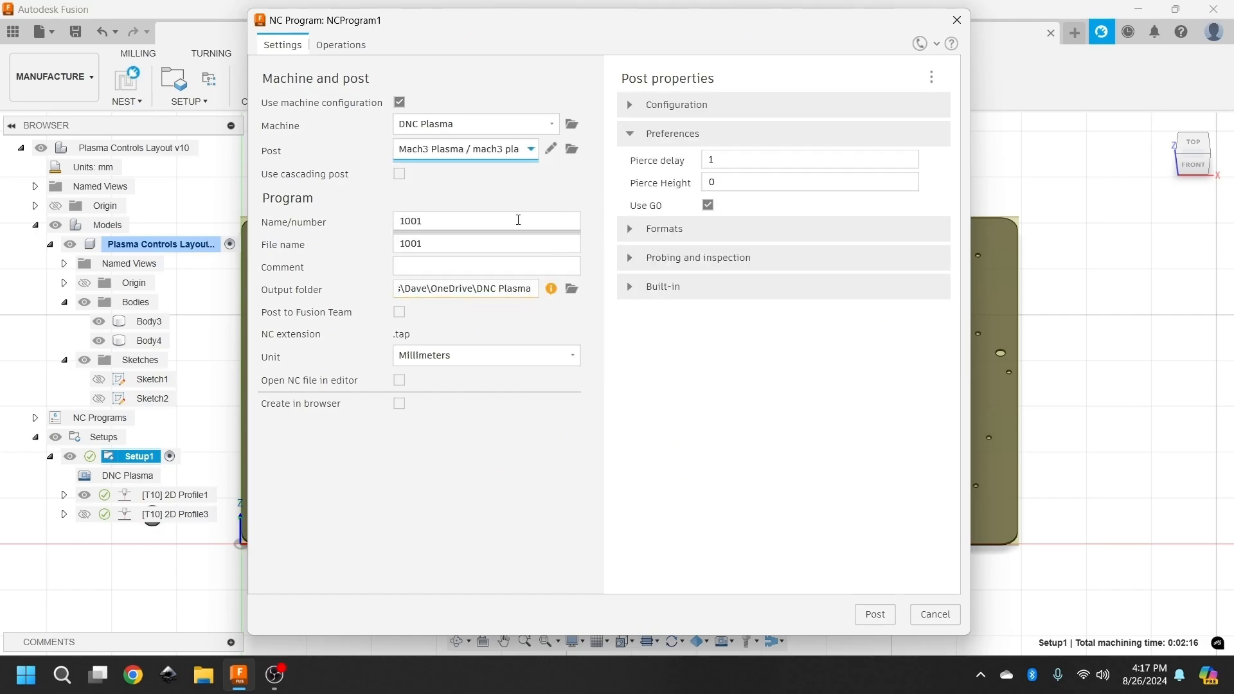